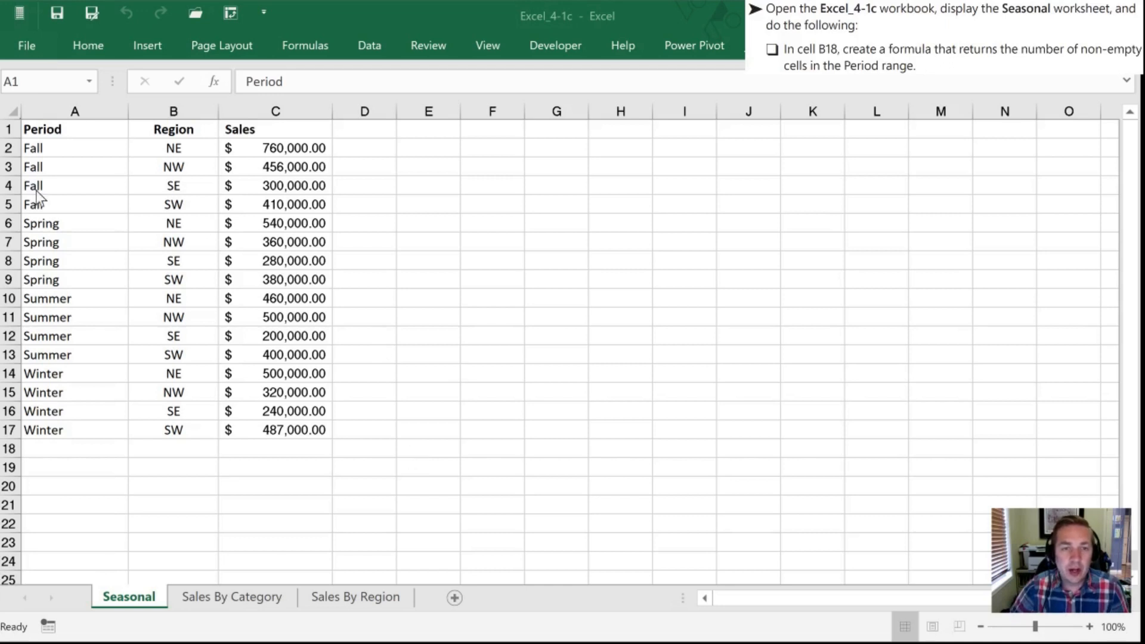
Use Go To to jump to cell B18, just below the Period data.
click(75, 129)
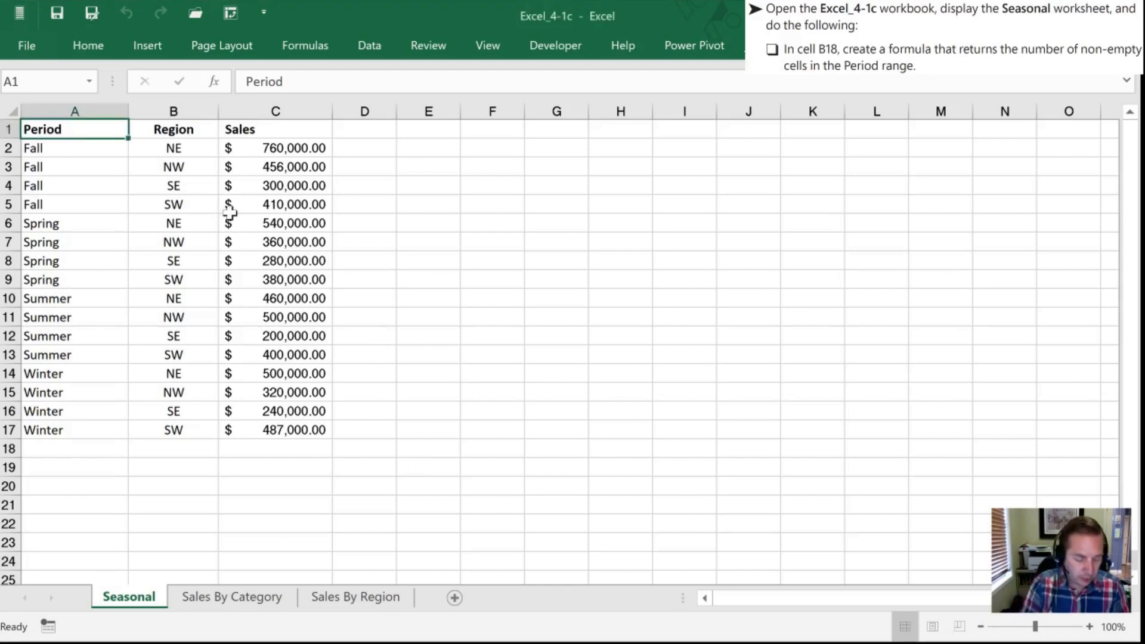
key(ctrl+g)
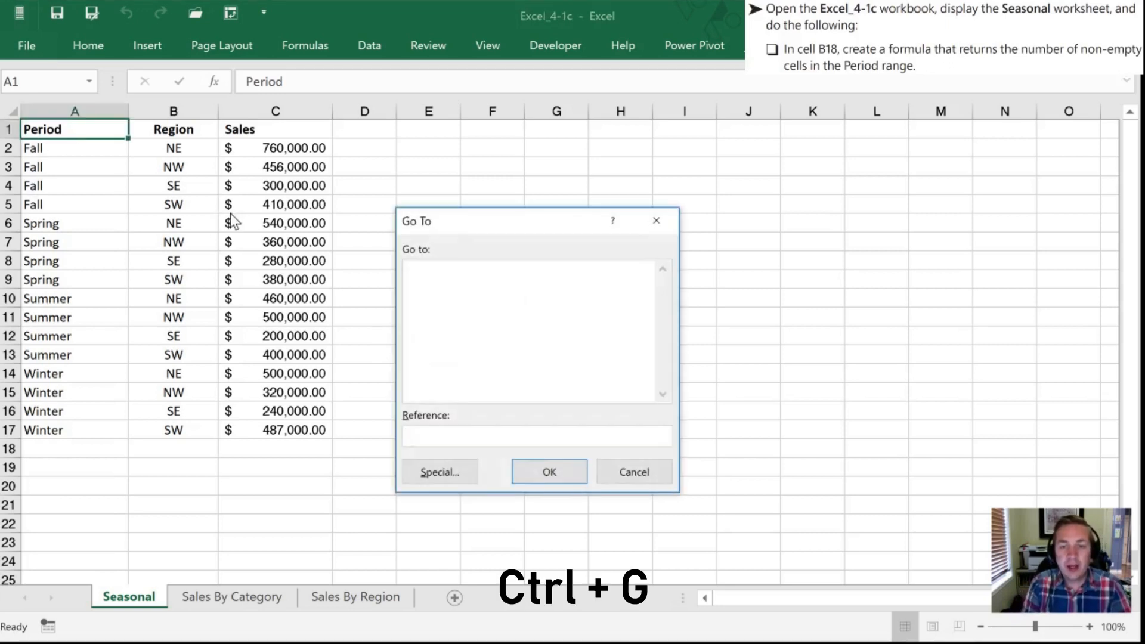
text(B)
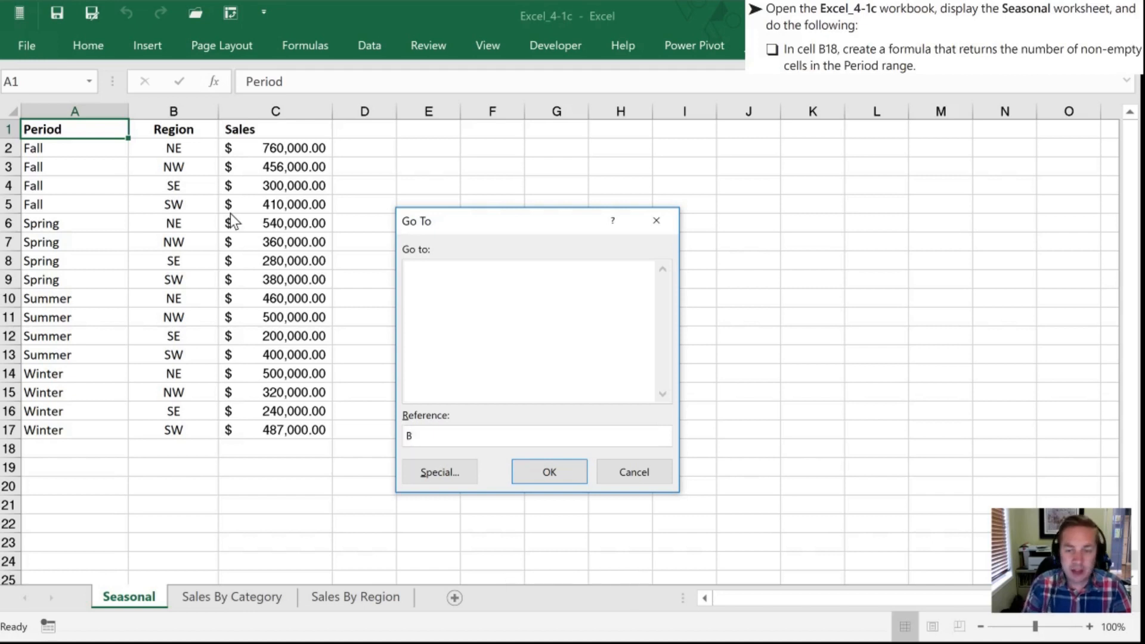
text(18)
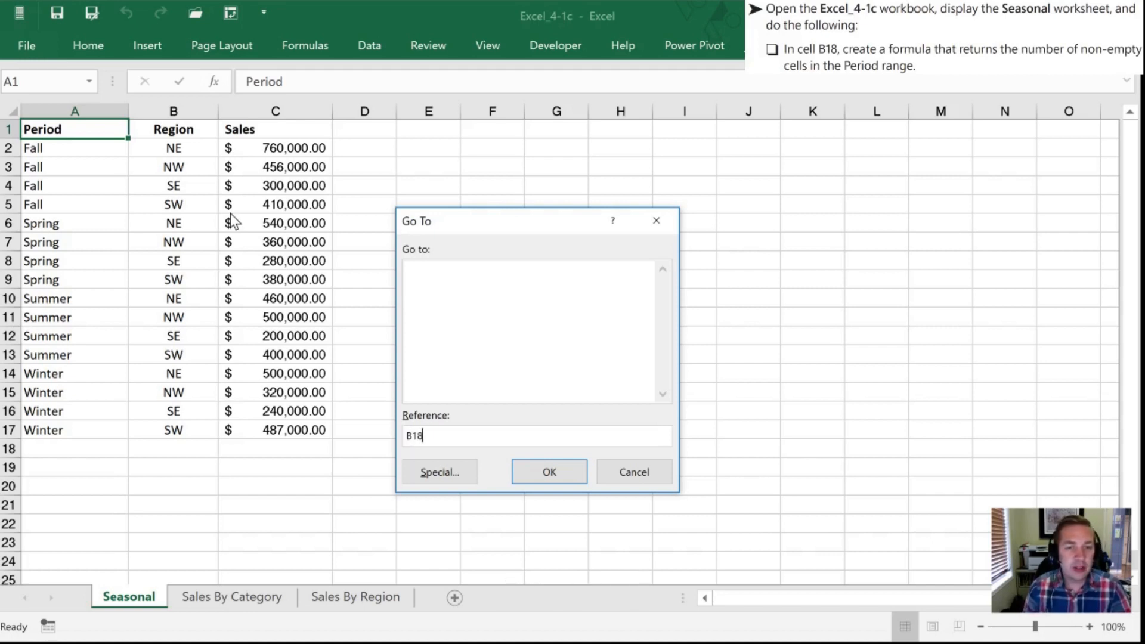
click(549, 471)
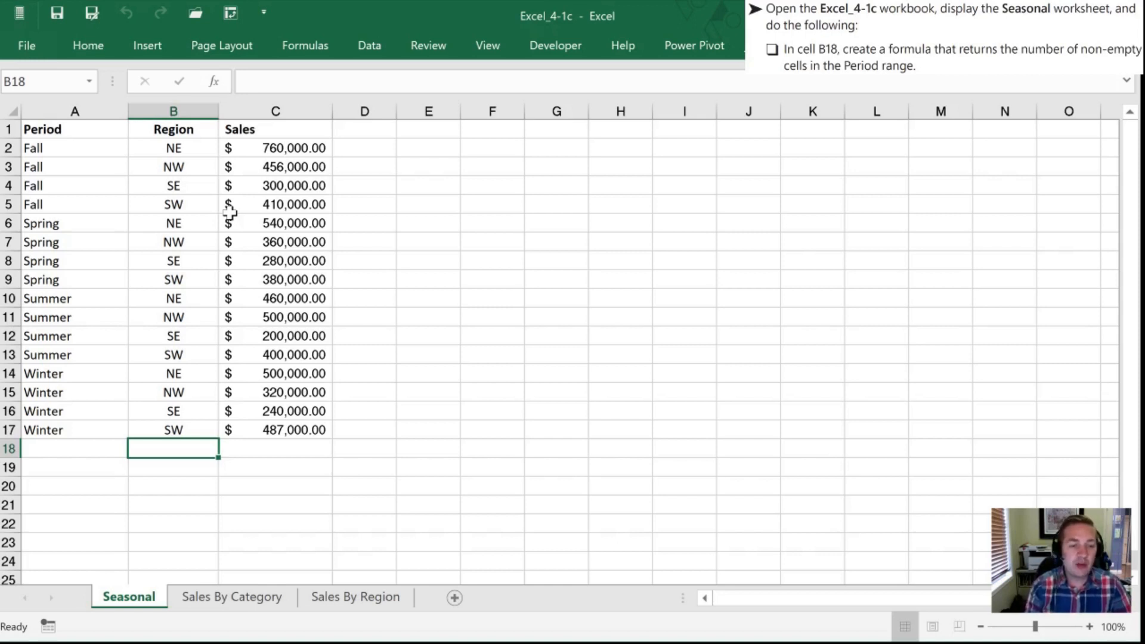
Enter a COUNTA formula in B18 over the Period entries A2:A17, returning 16.
text(=)
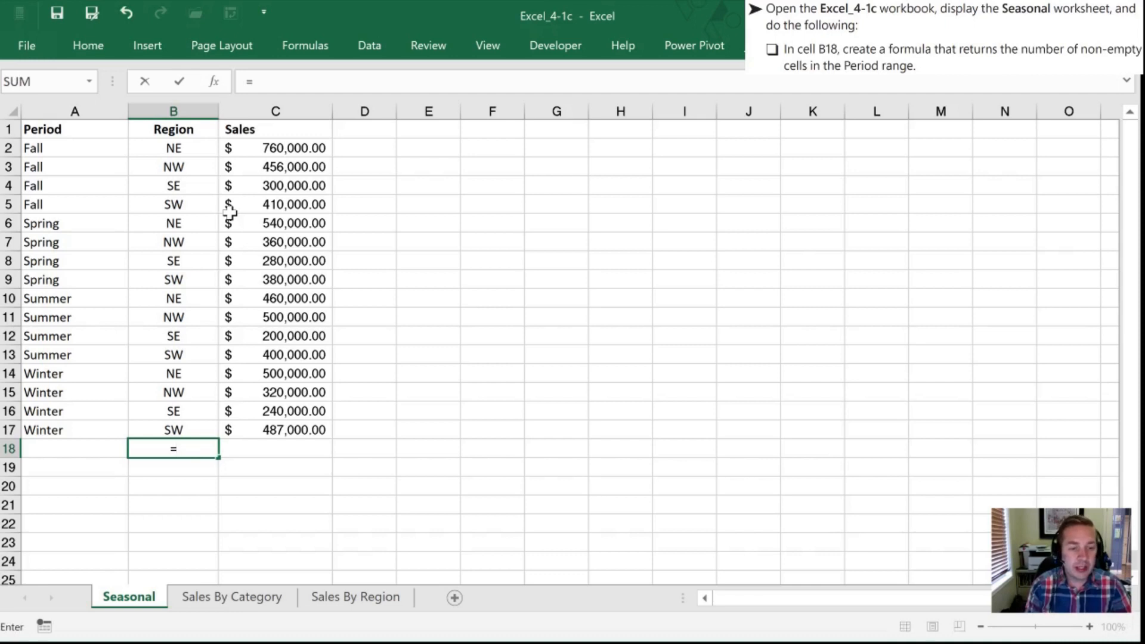
text(c)
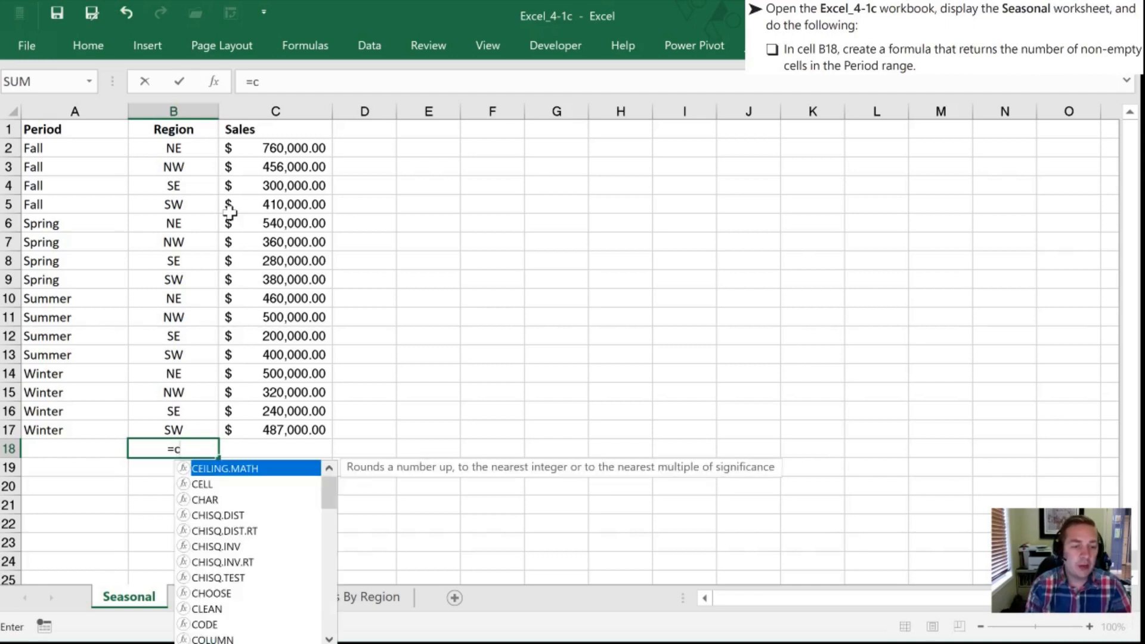
text(ount)
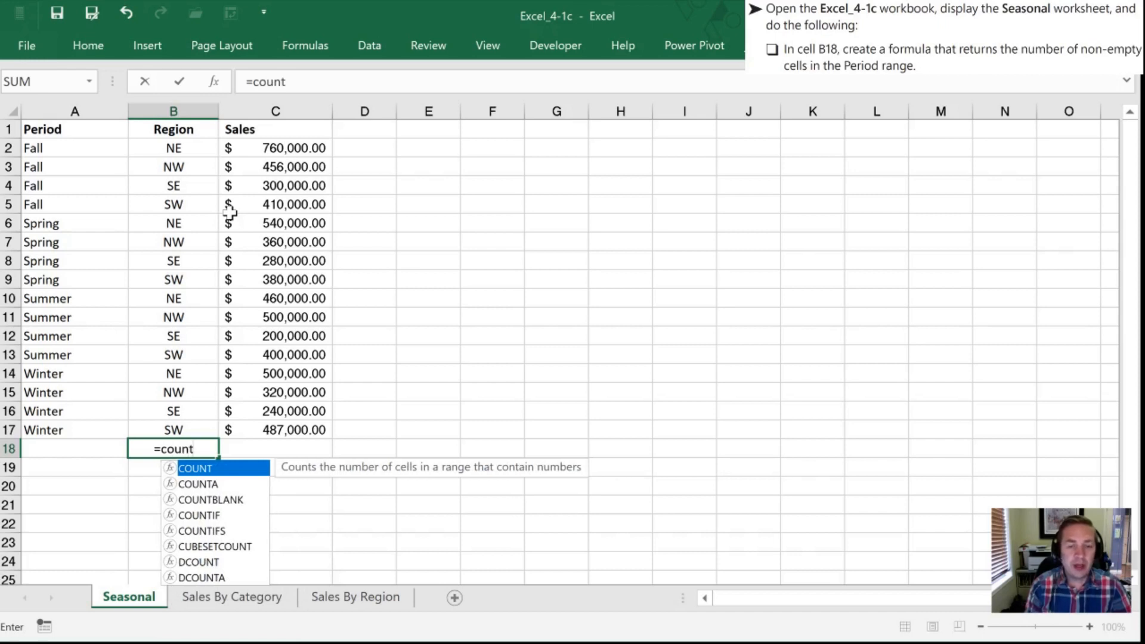
mouse_move(183, 502)
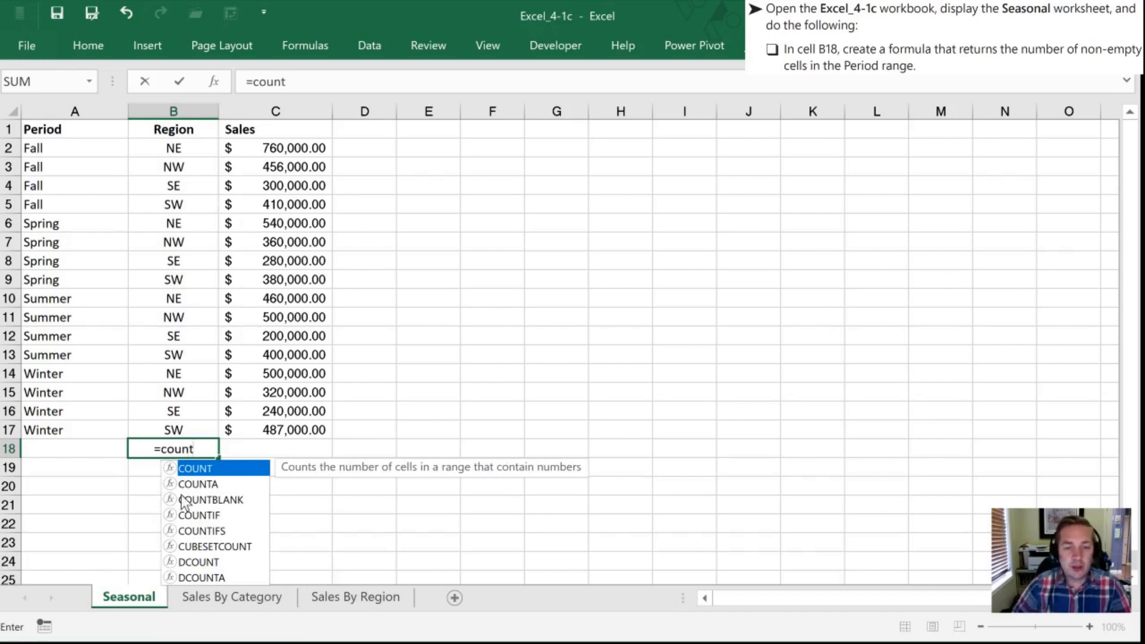
mouse_move(311, 474)
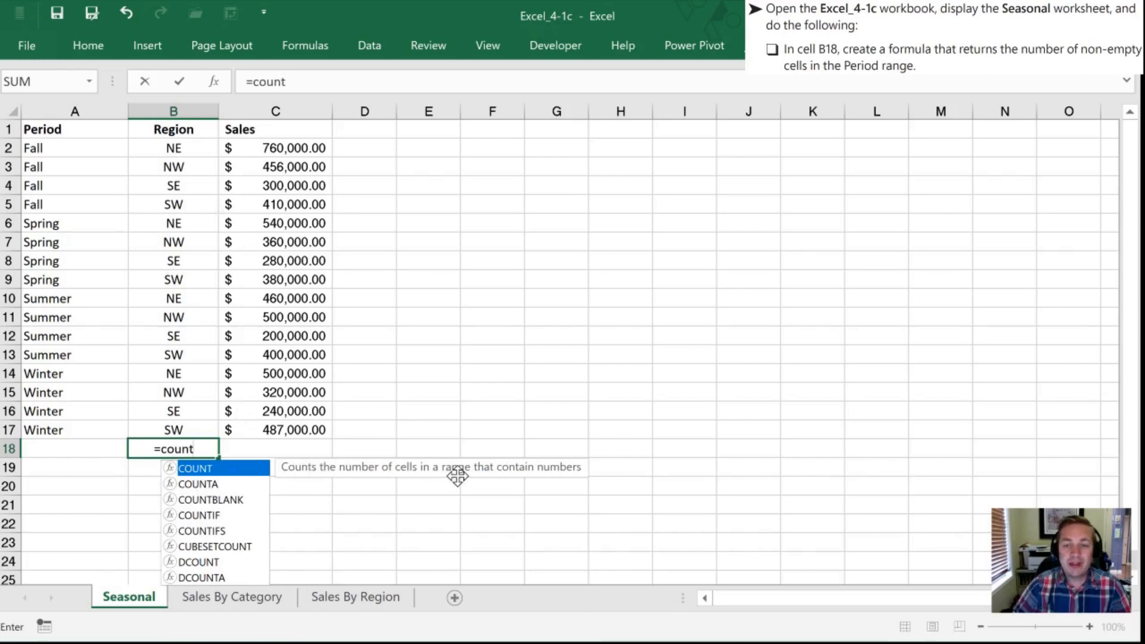
mouse_move(550, 473)
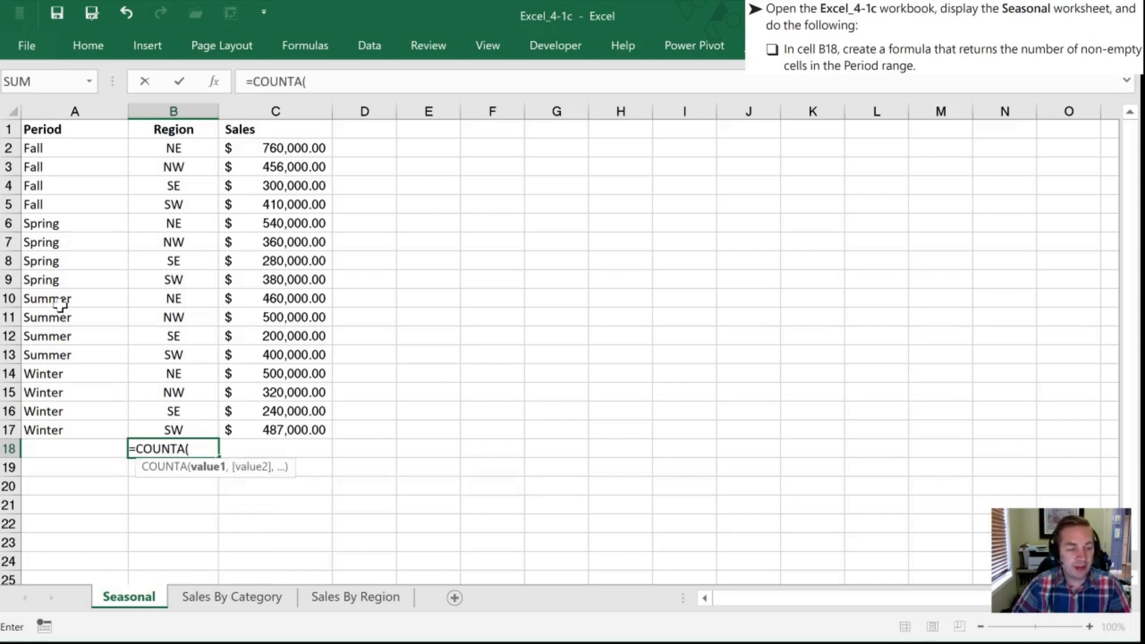
click(74, 429)
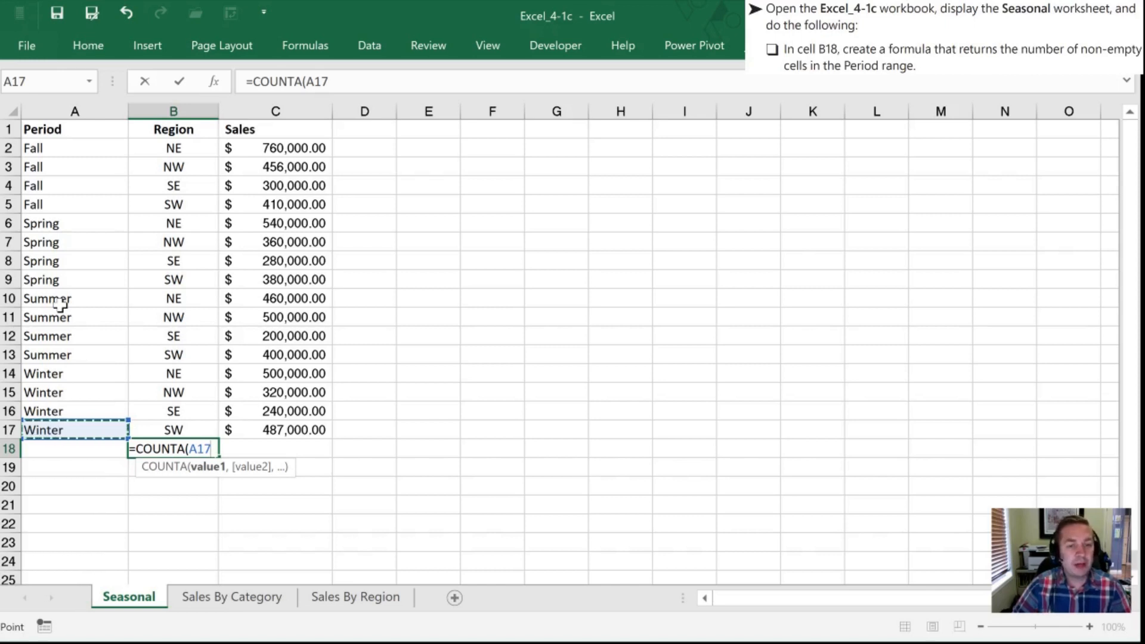
drag(75, 130, 74, 430)
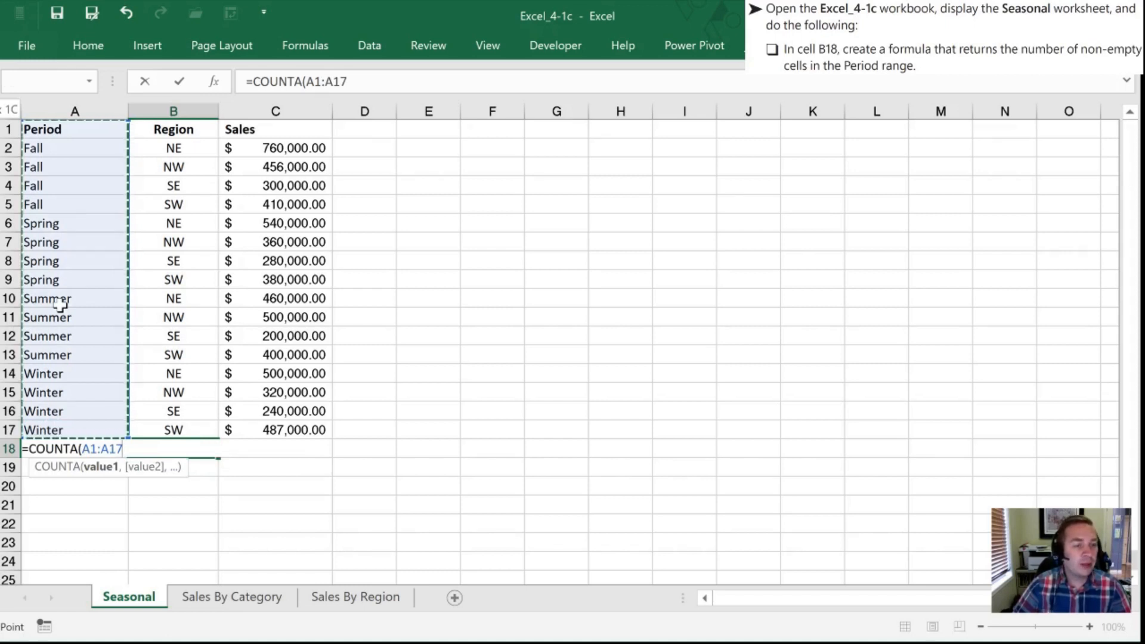
click(75, 147)
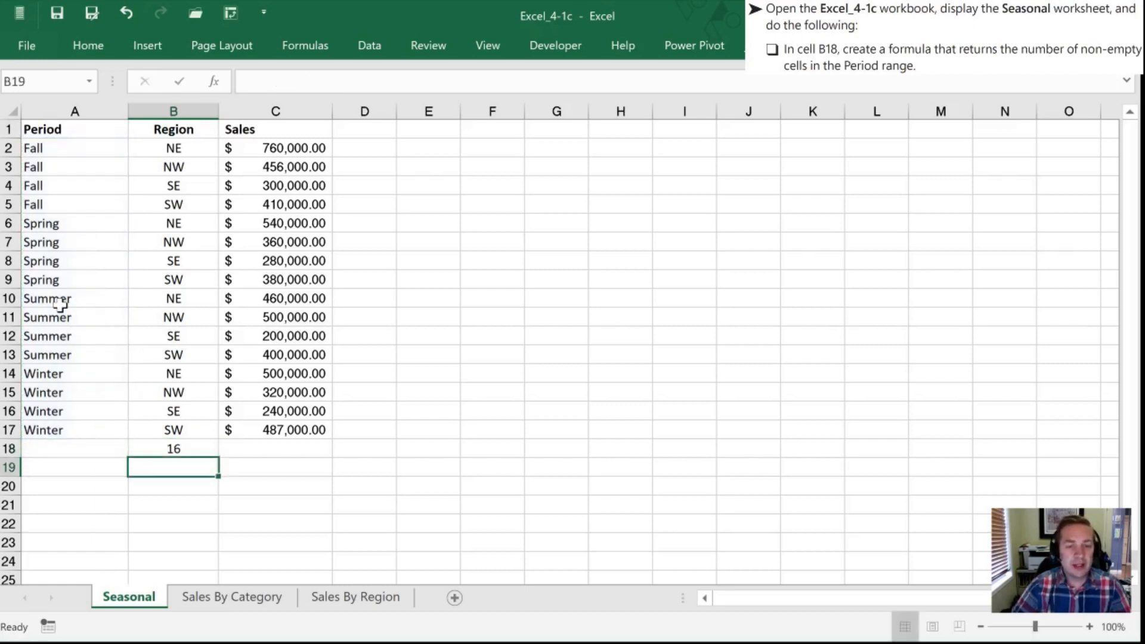
click(173, 448)
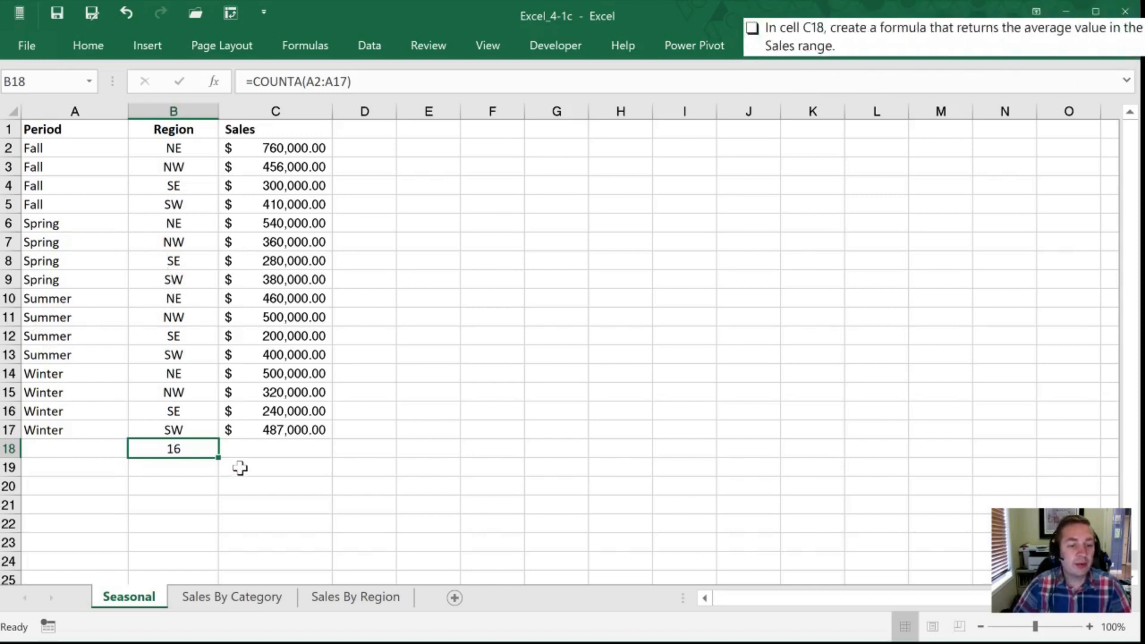
mouse_move(254, 461)
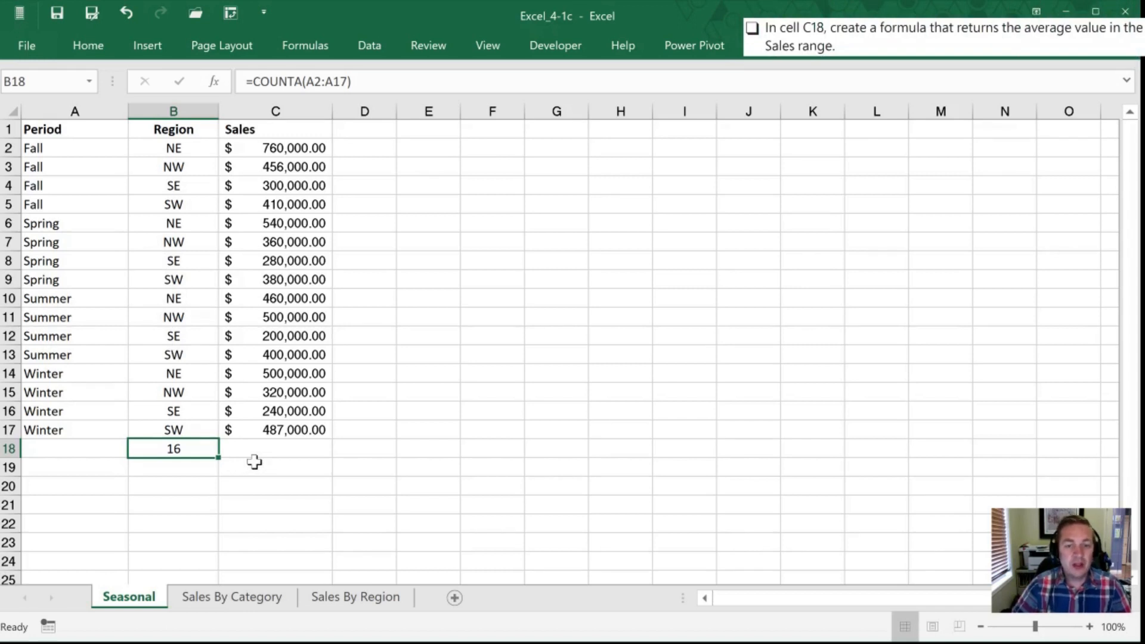
click(276, 448)
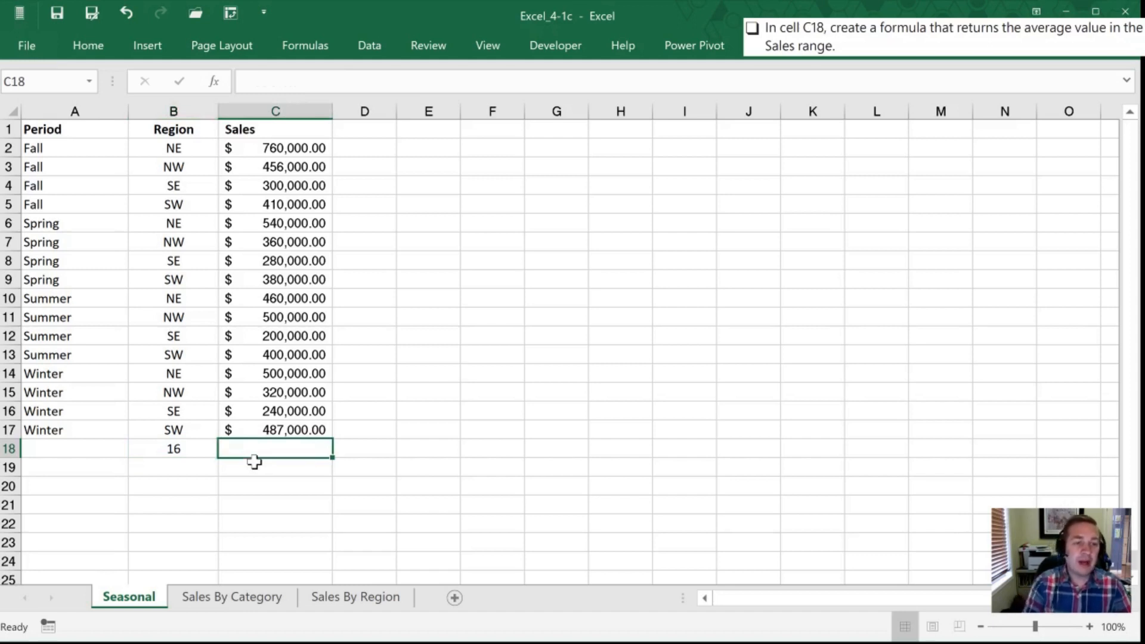
Enter =AVERAGE(C2:C17) in C18, showing $412,062.50.
text(=)
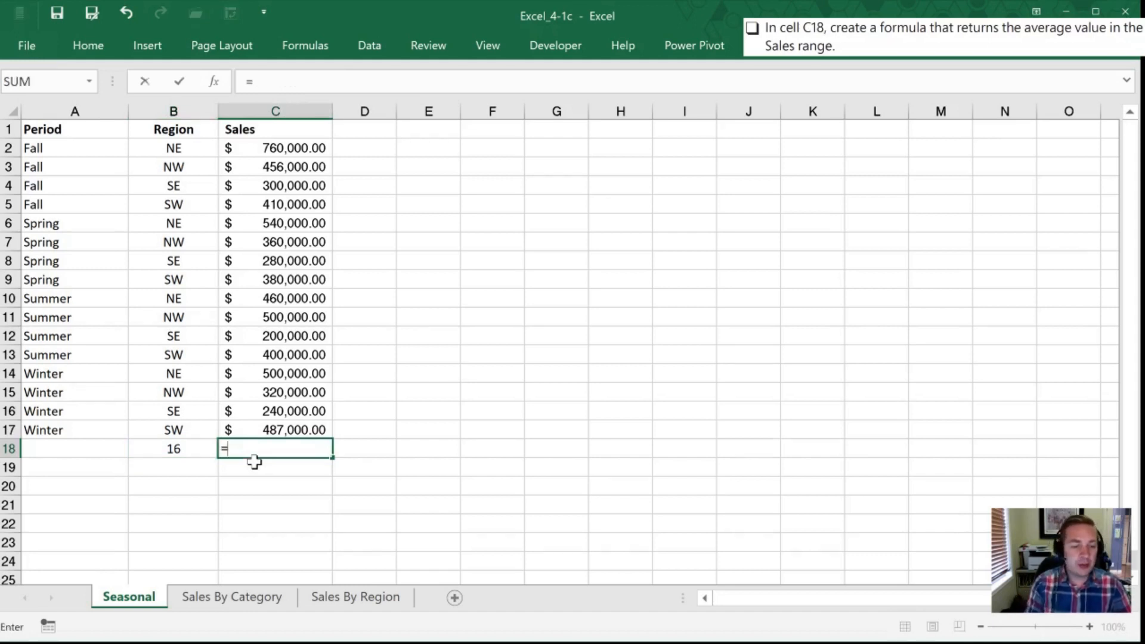
text(ave)
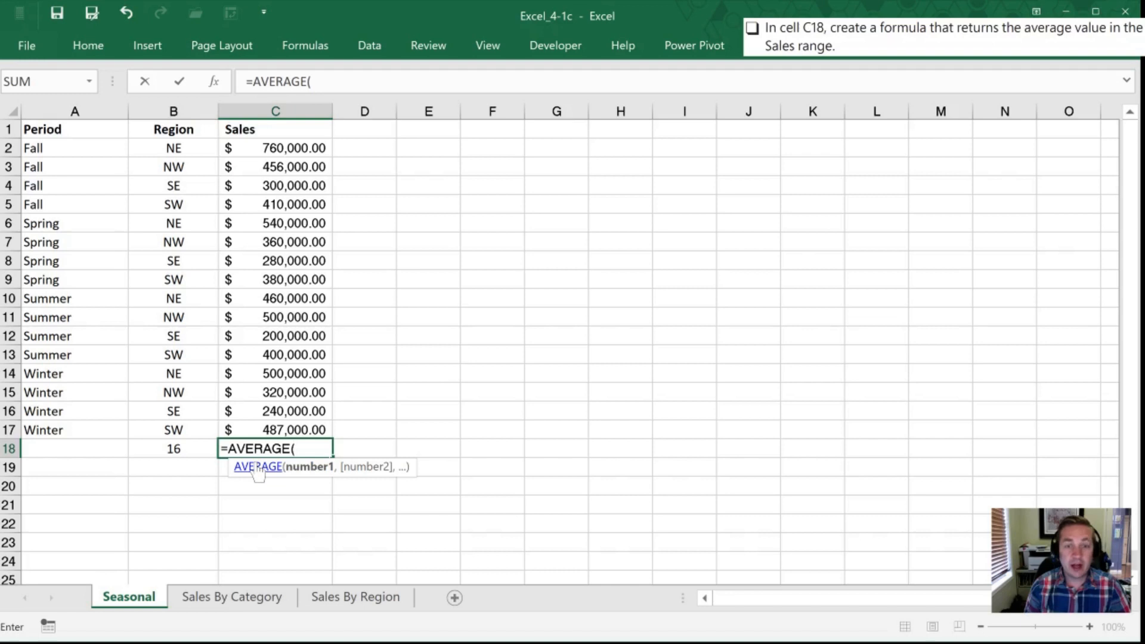
click(275, 429)
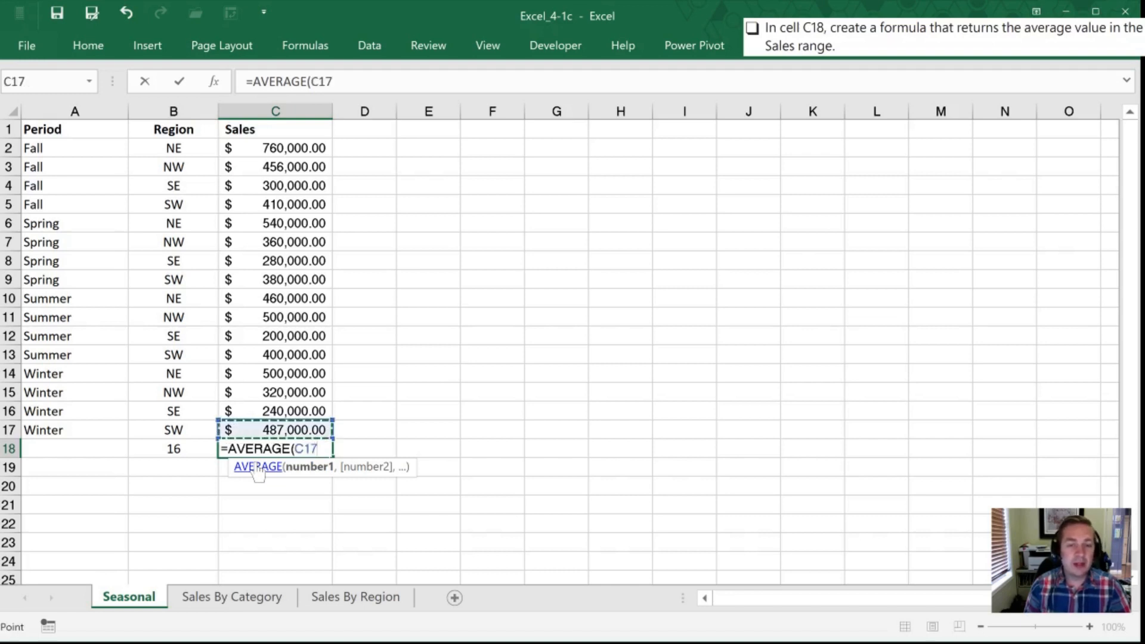
drag(275, 429, 276, 316)
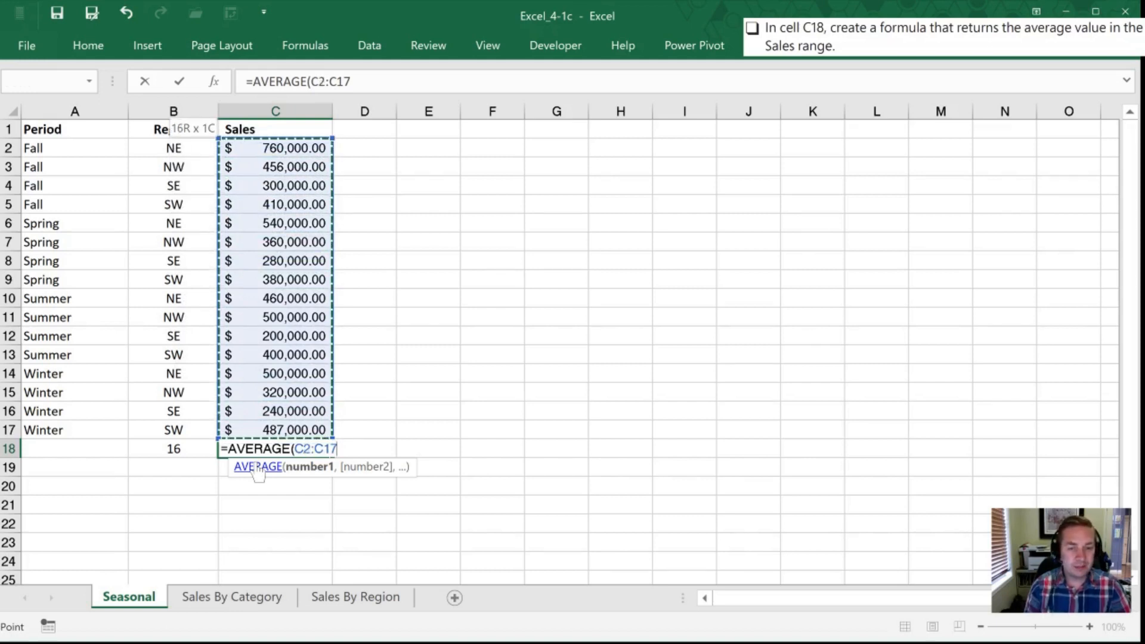
key(enter)
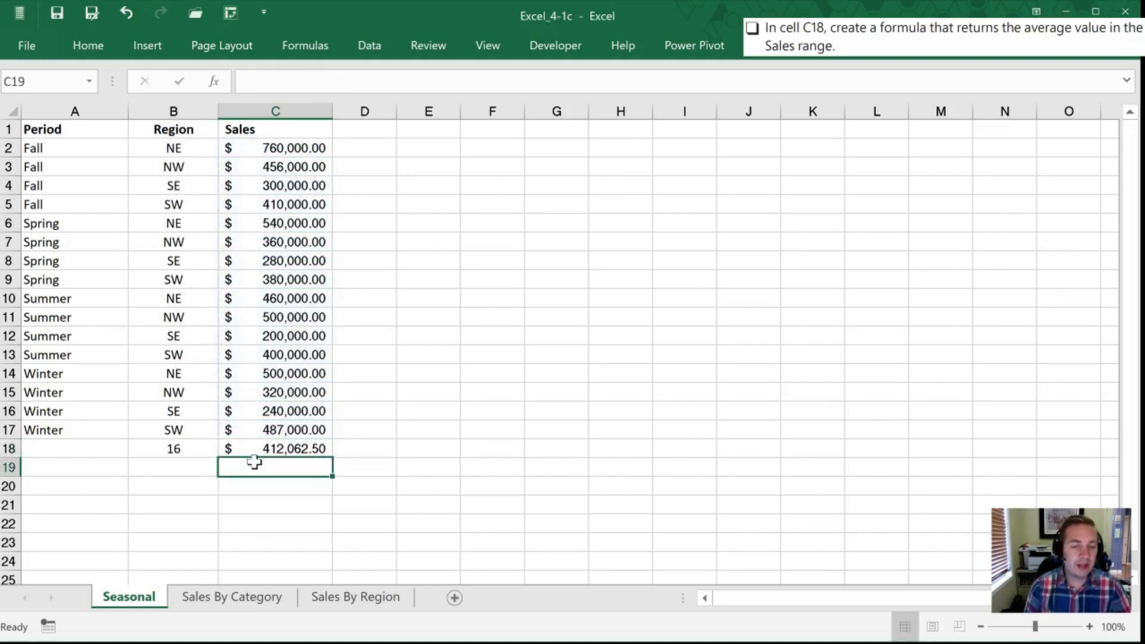
click(275, 448)
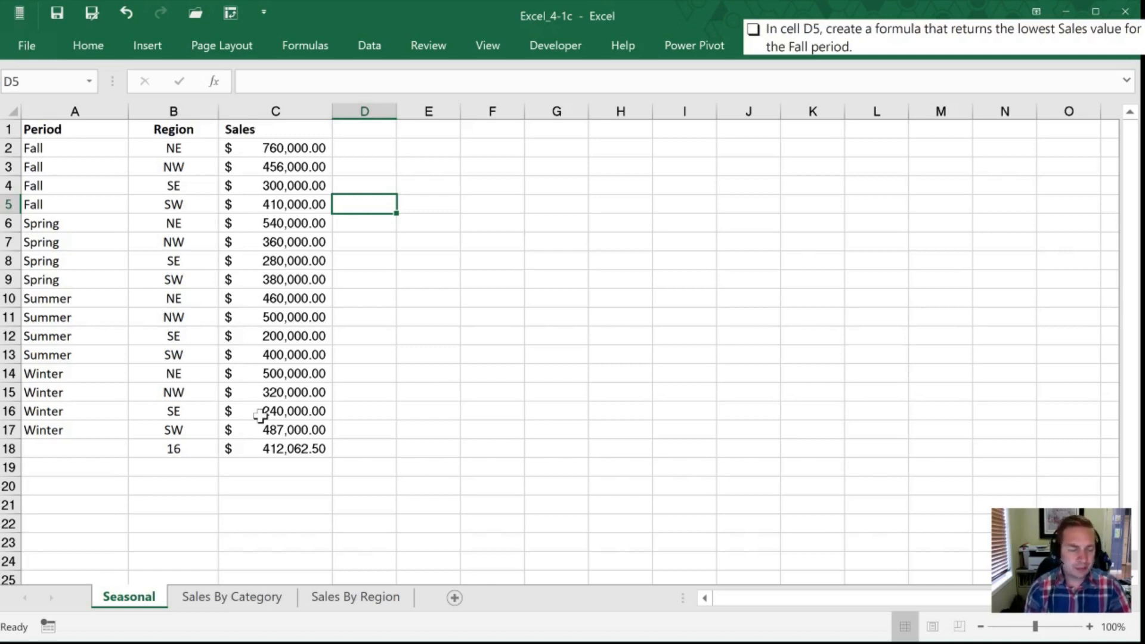
Enter a MIN formula in D5 over the Fall sales C2:C5, returning $300,000.00.
text(=m)
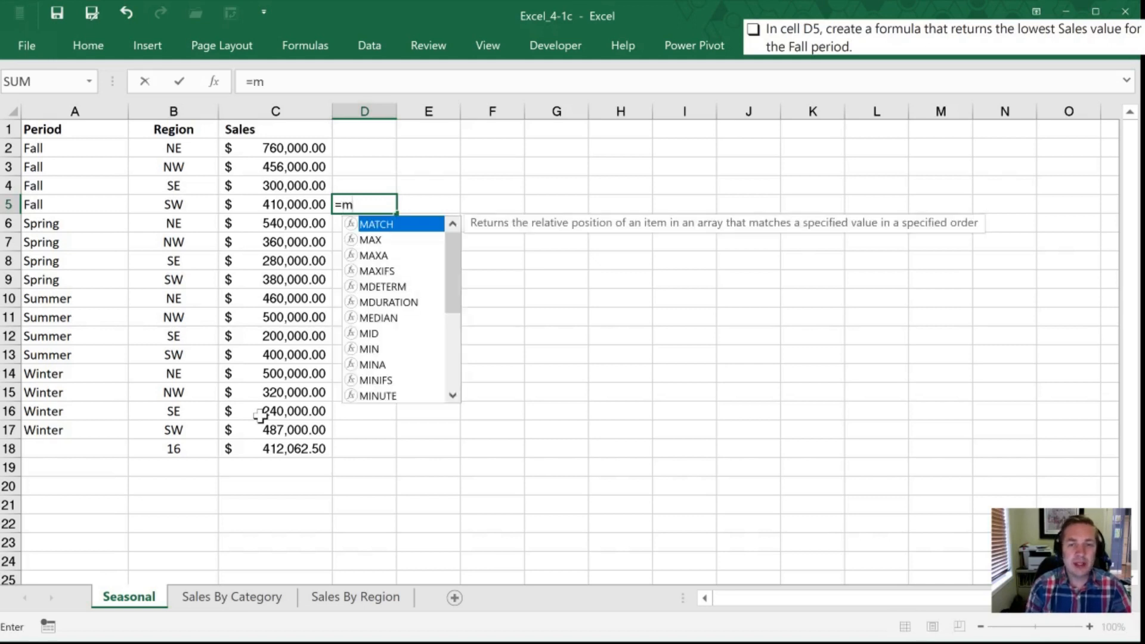
text(in)
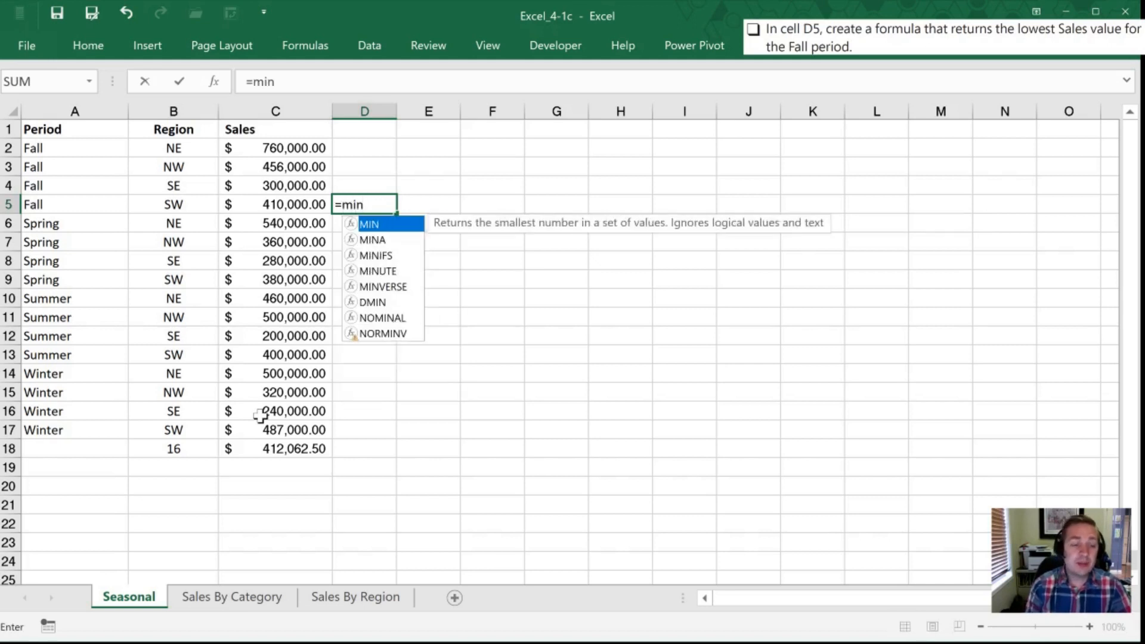
mouse_move(478, 226)
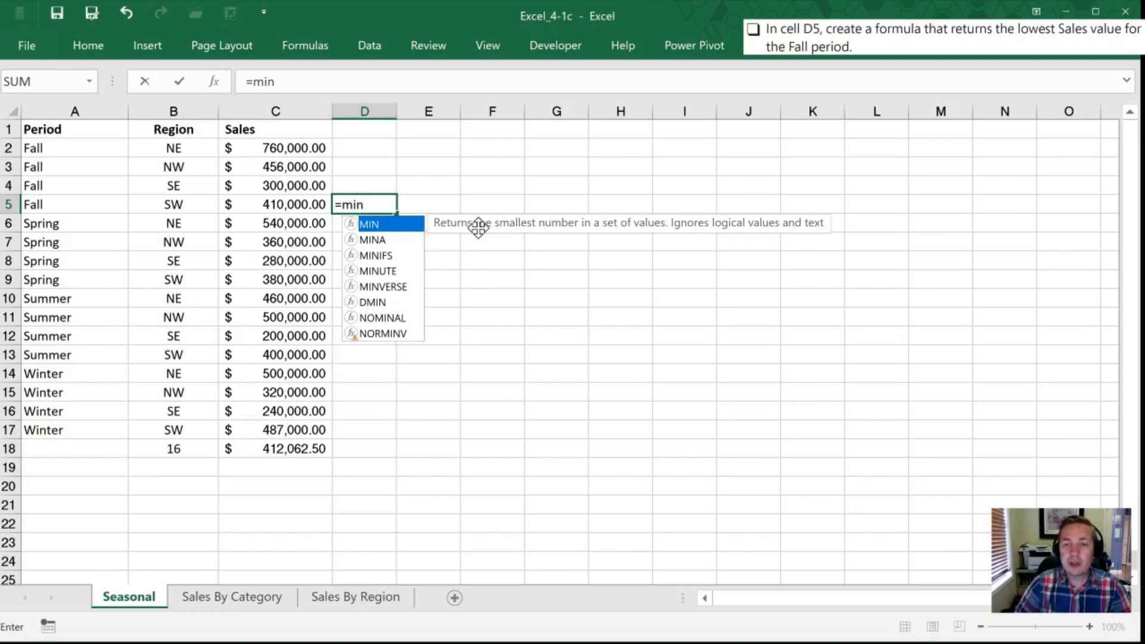
mouse_move(540, 247)
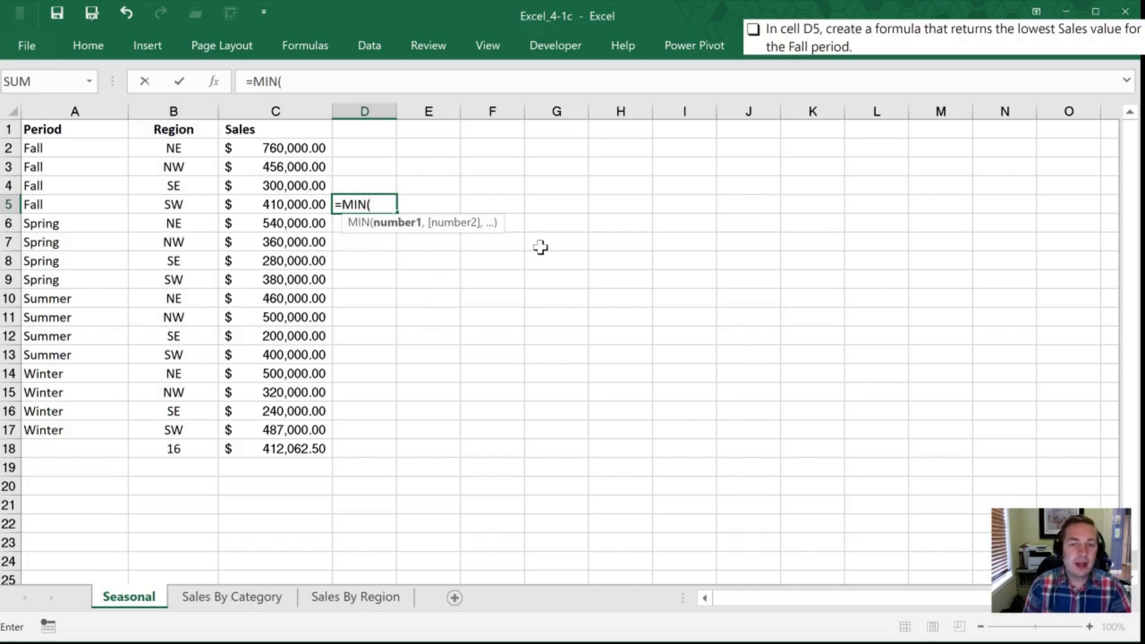
click(275, 204)
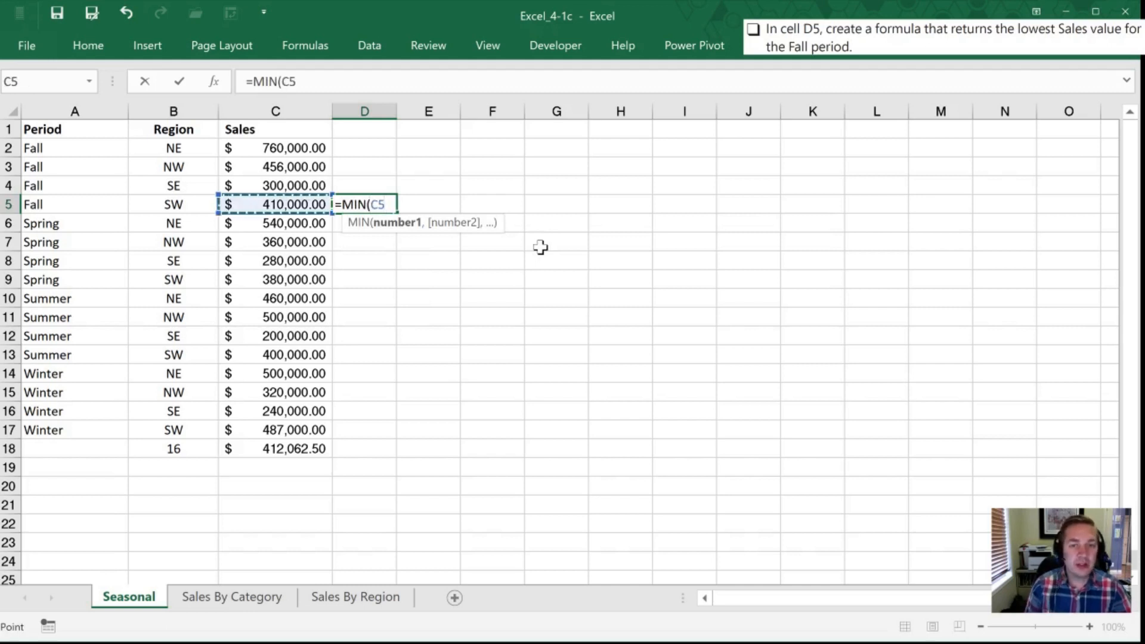
drag(275, 148, 275, 204)
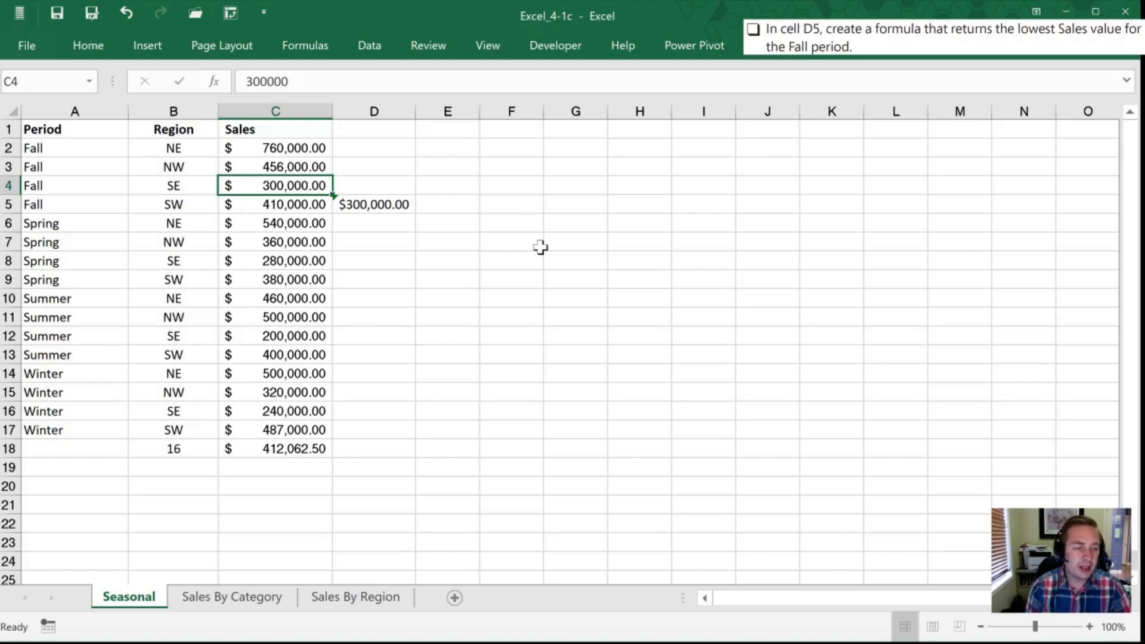
click(373, 204)
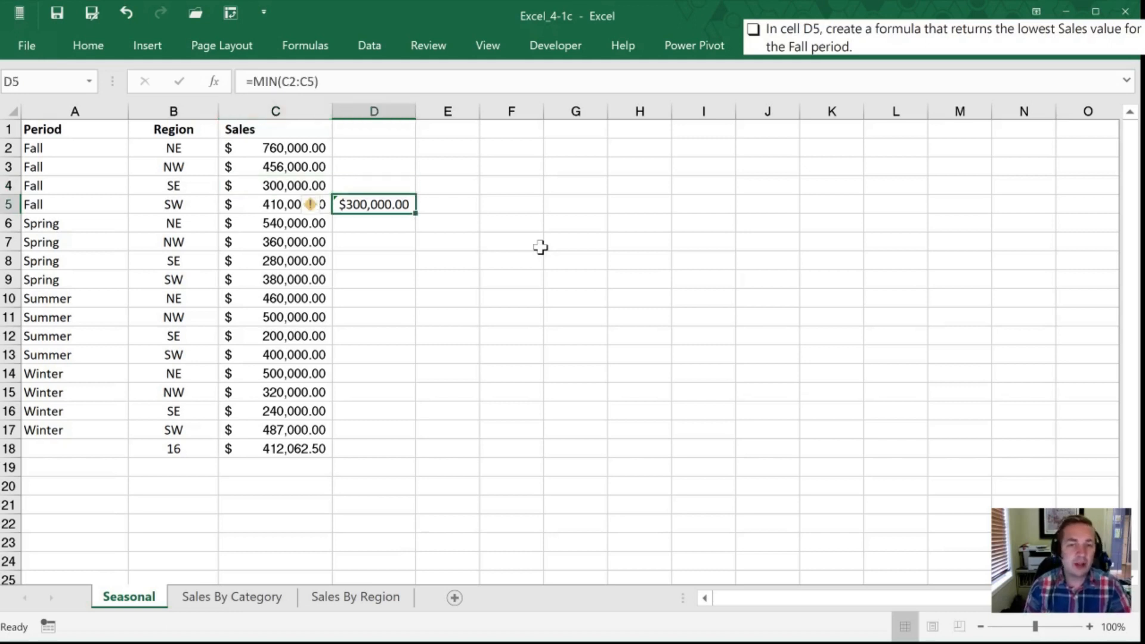
click(275, 147)
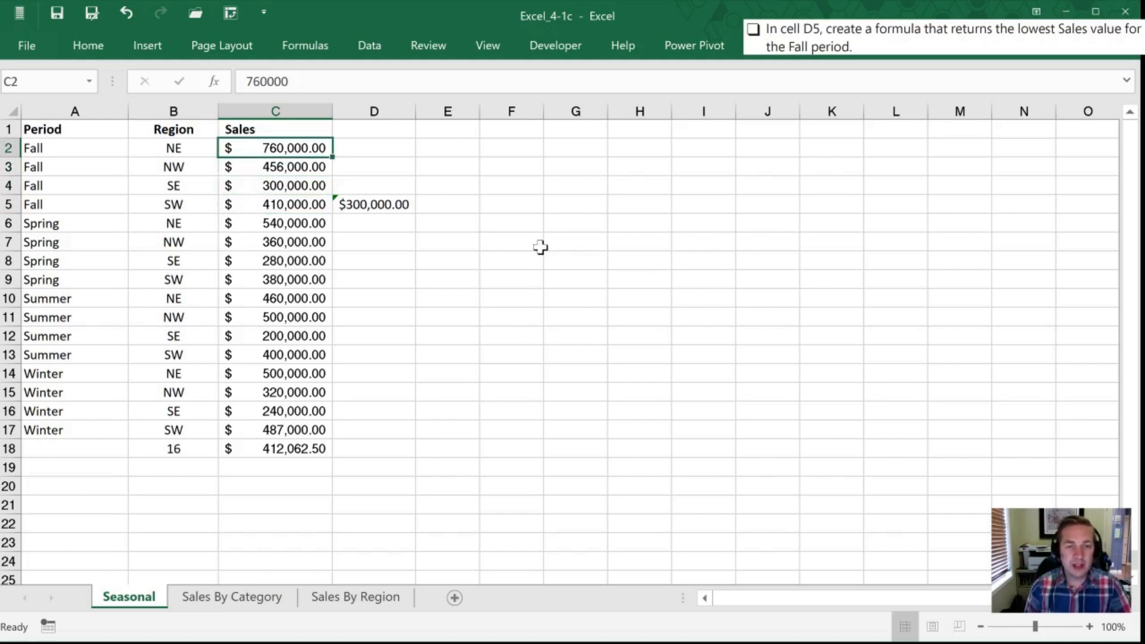
click(276, 260)
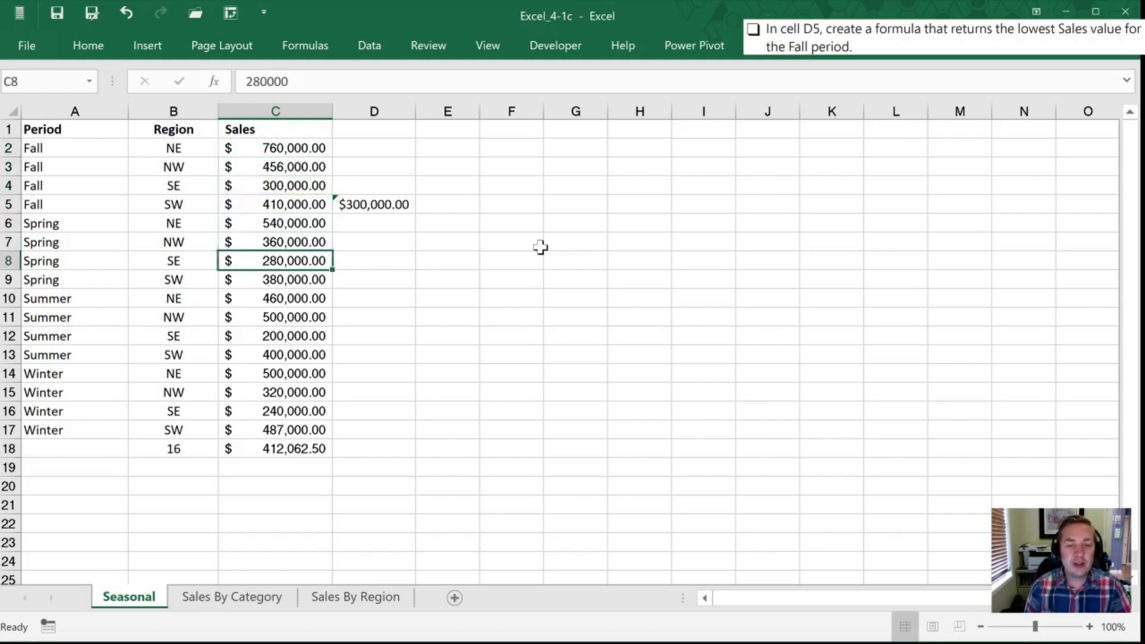
click(276, 486)
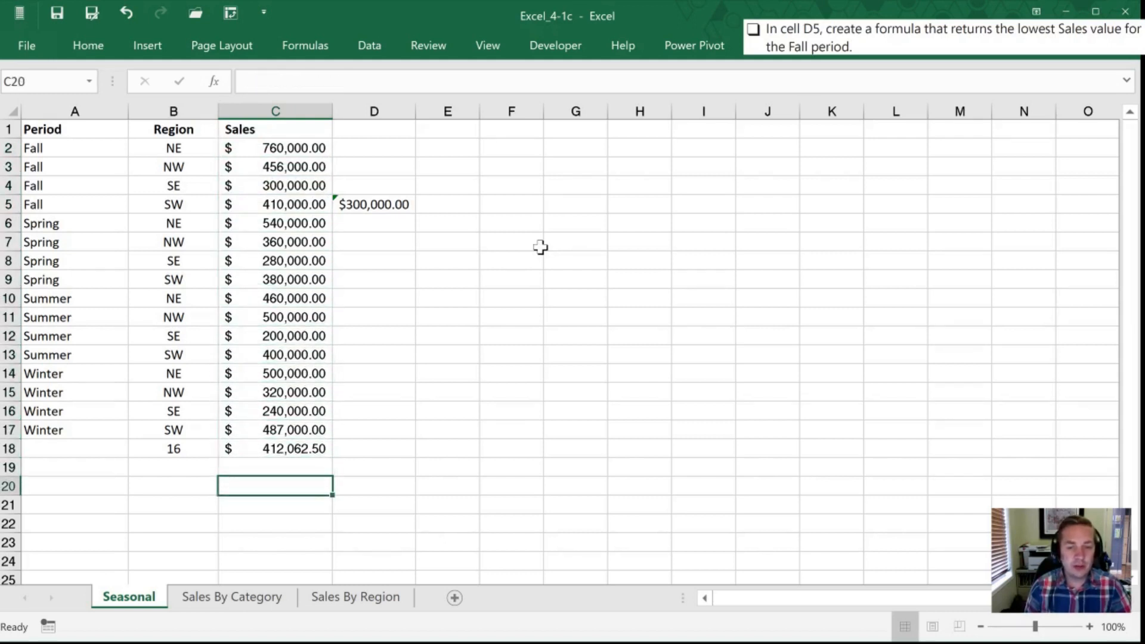
Build =MINIFS(C2:C17,A2:A17,A20) in C20 to find the lowest sale for A20's period.
text(m)
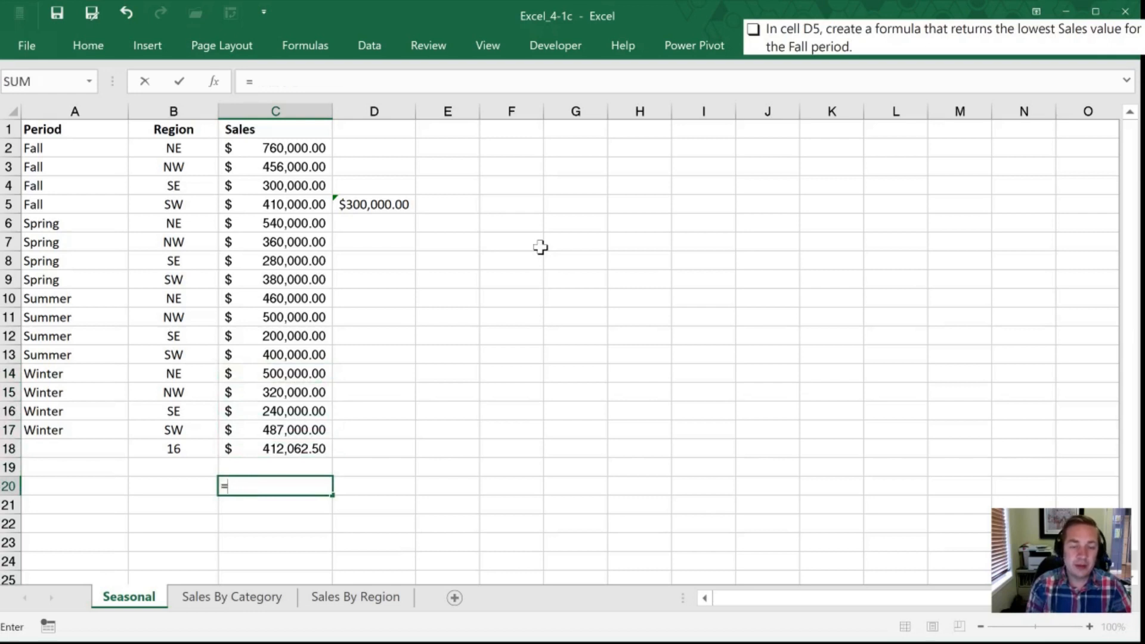
text(min)
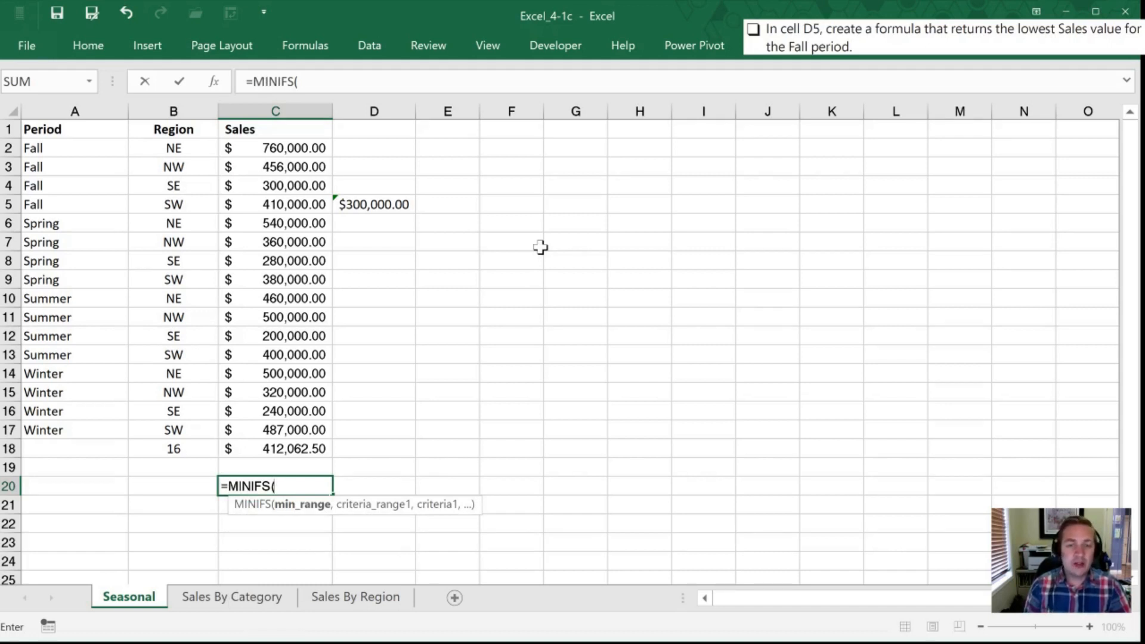
click(276, 429)
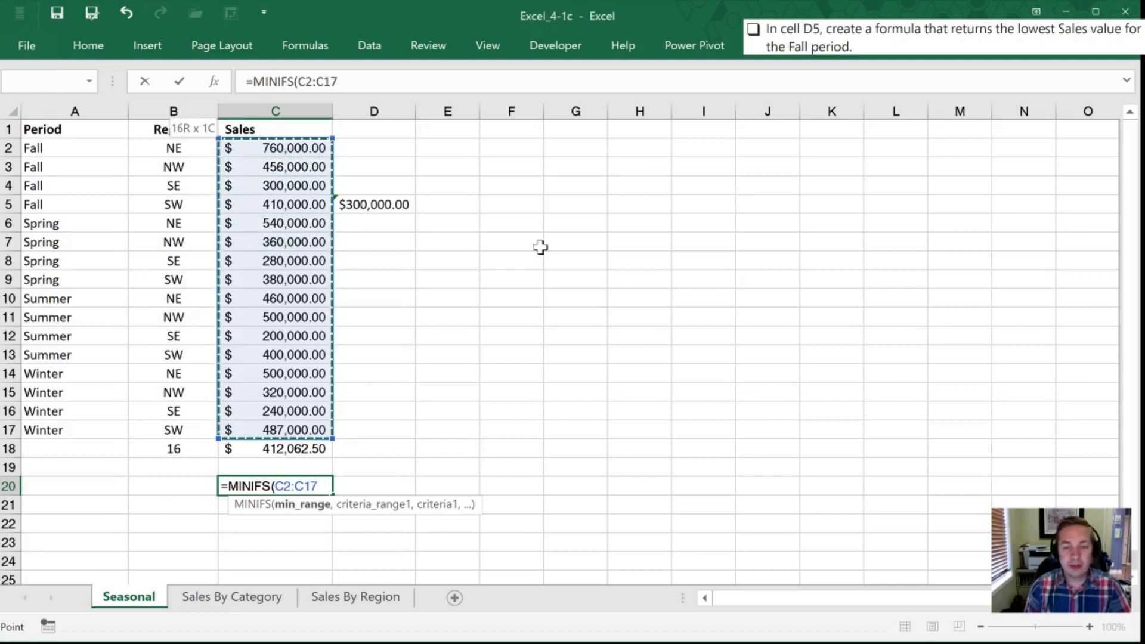
text(,)
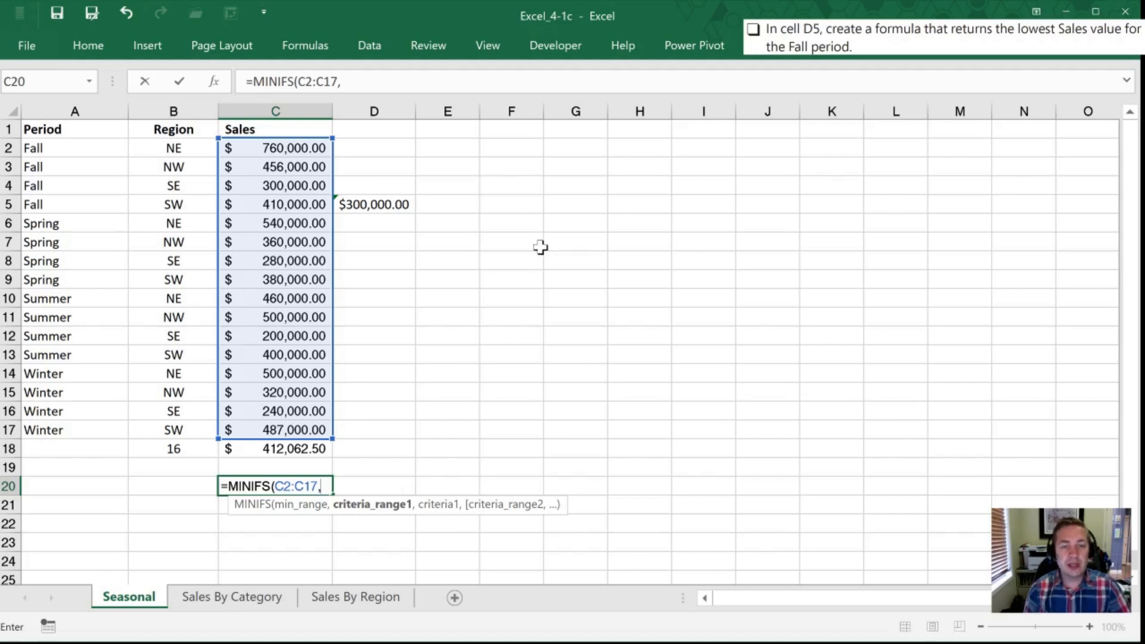
click(275, 429)
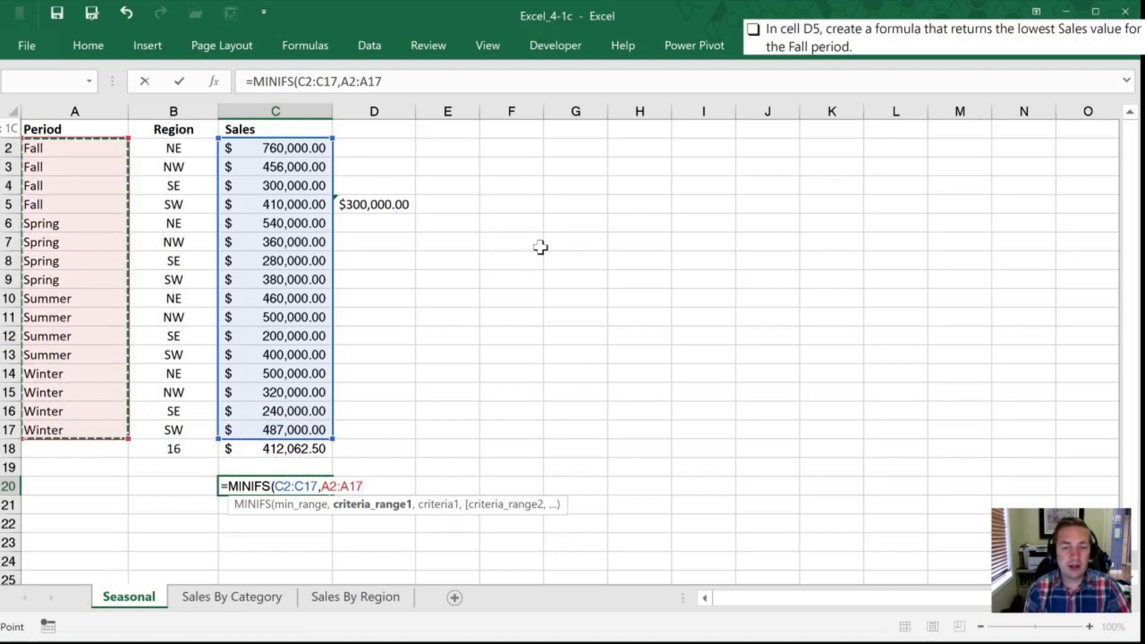
text(,)
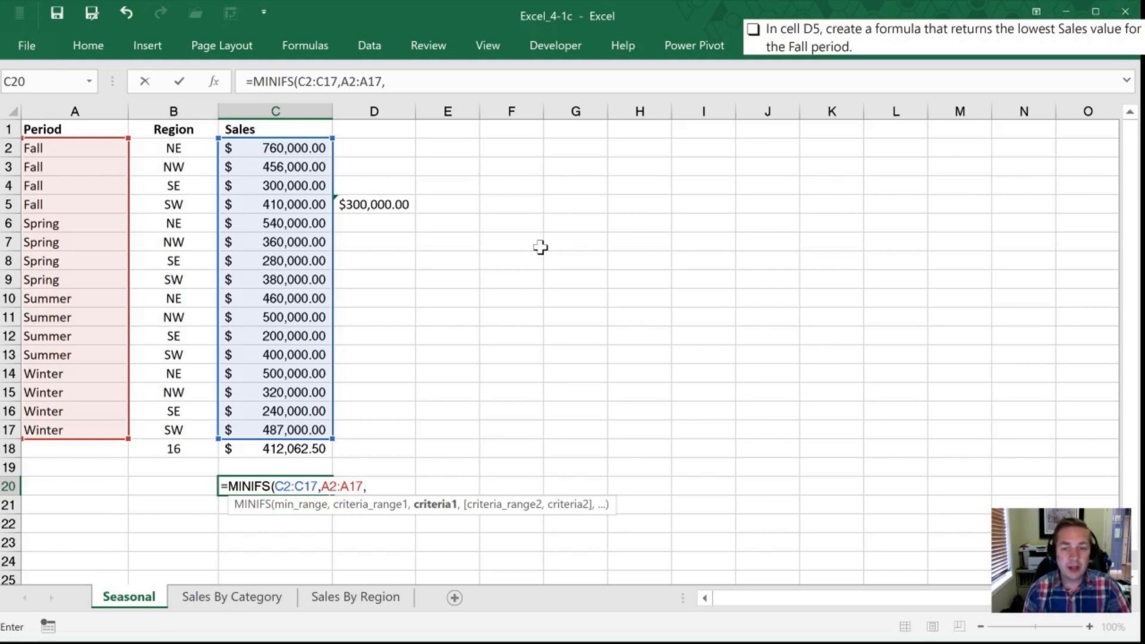
click(75, 485)
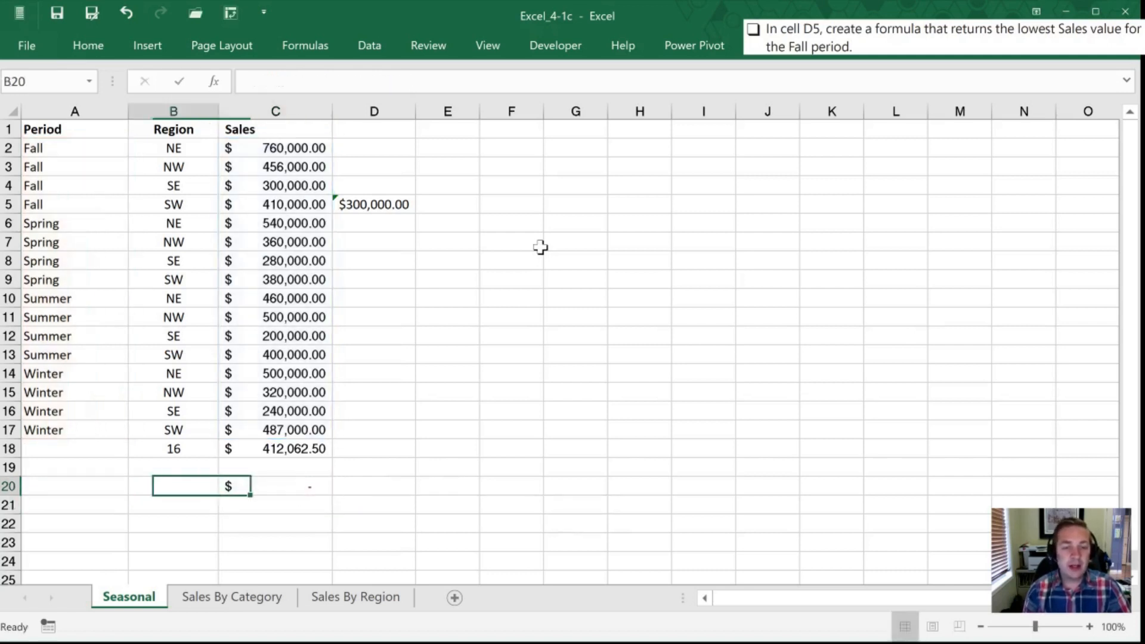
click(275, 485)
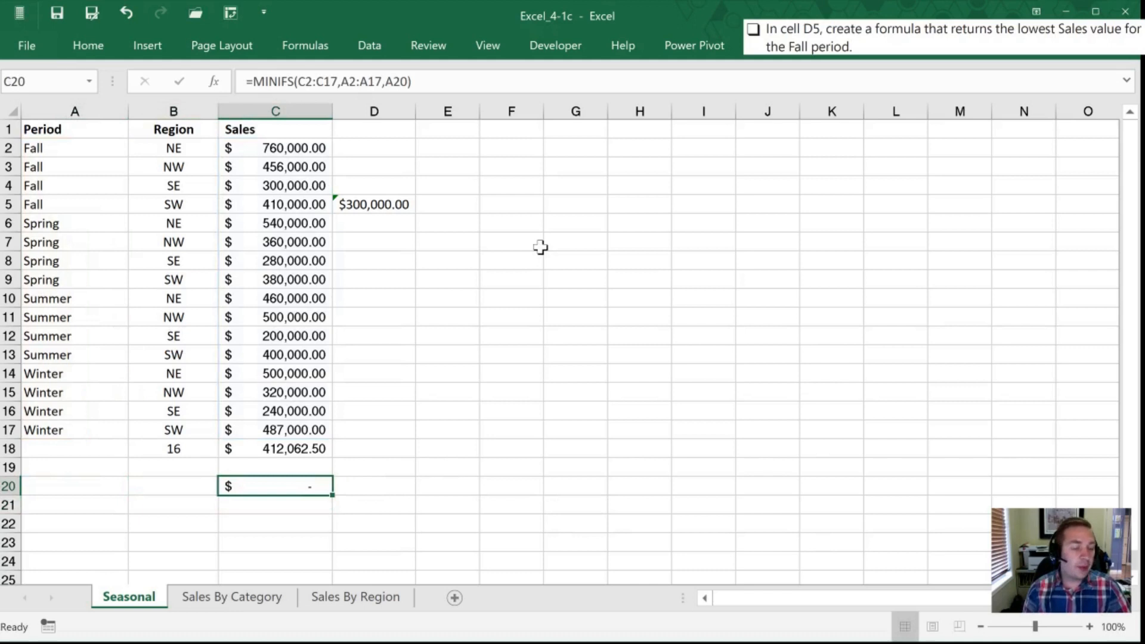
Enter a period name in A20 so C20's MINIFS updates to Winter's $240,000.00.
text(Fa)
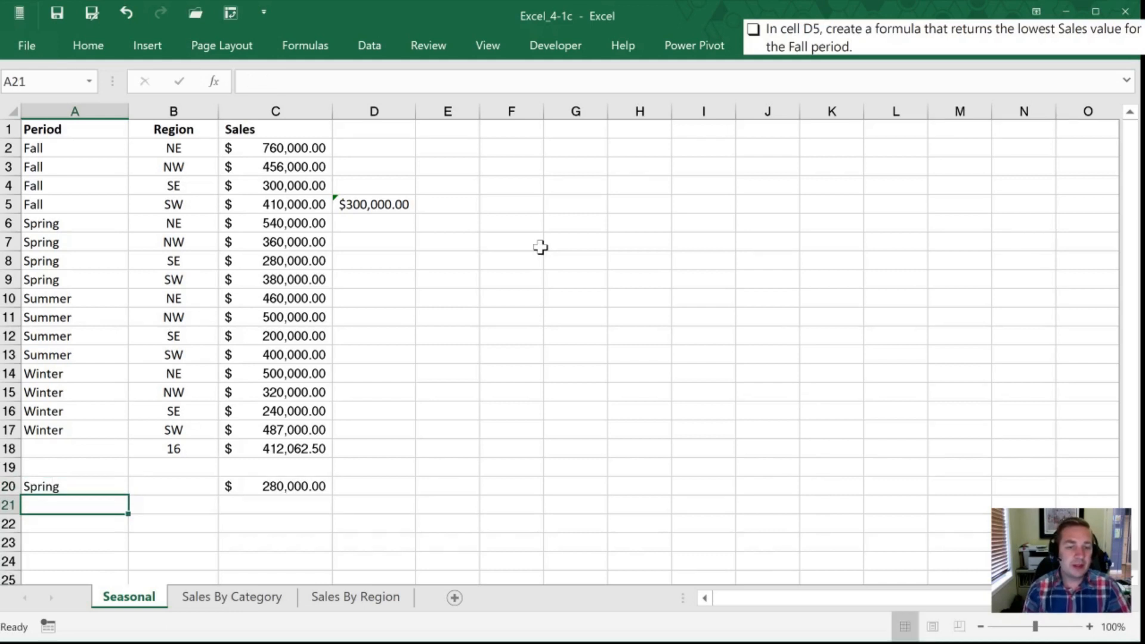
click(74, 485)
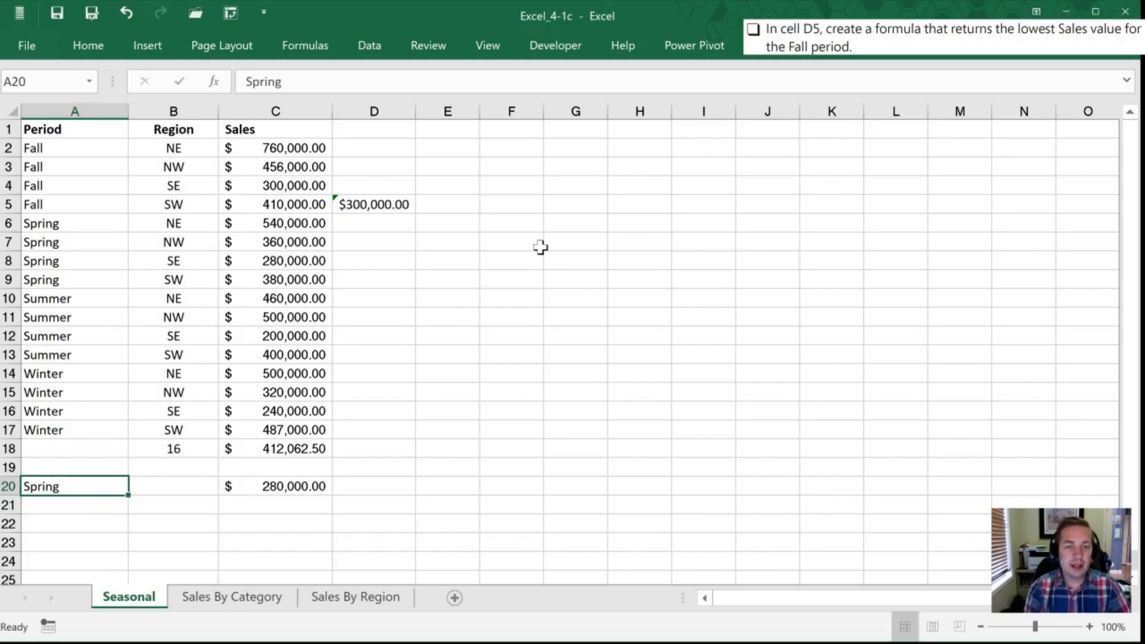
text(Summer)
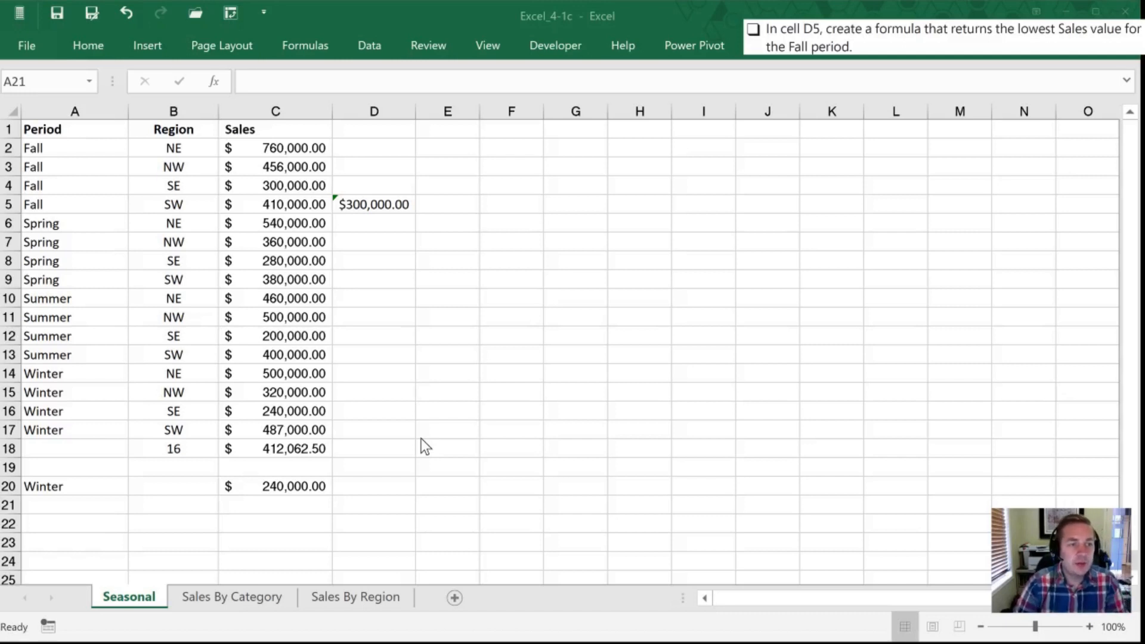
mouse_move(443, 432)
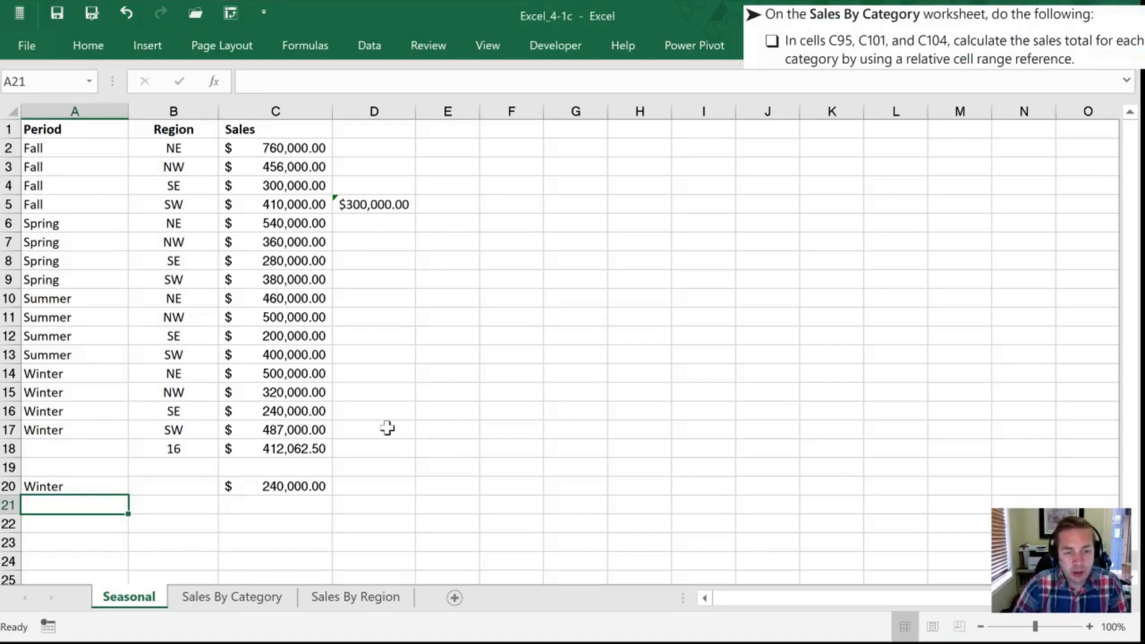
Switch to the Sales By Category sheet and go to empty cell C95 beside Bulbs Total.
click(231, 597)
text(c)
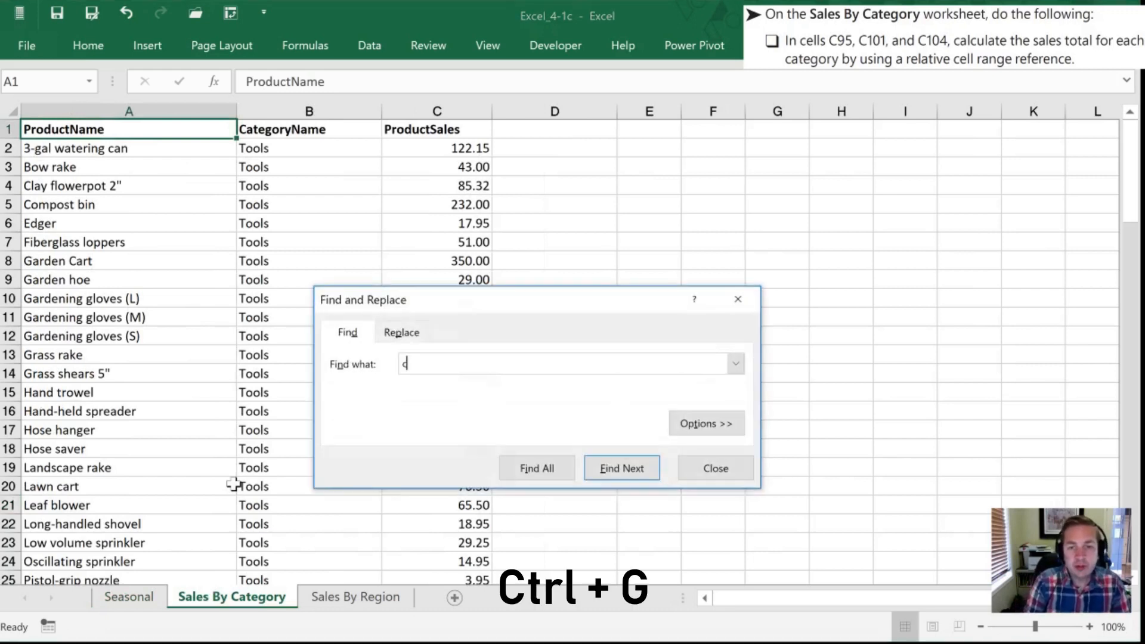
click(620, 468)
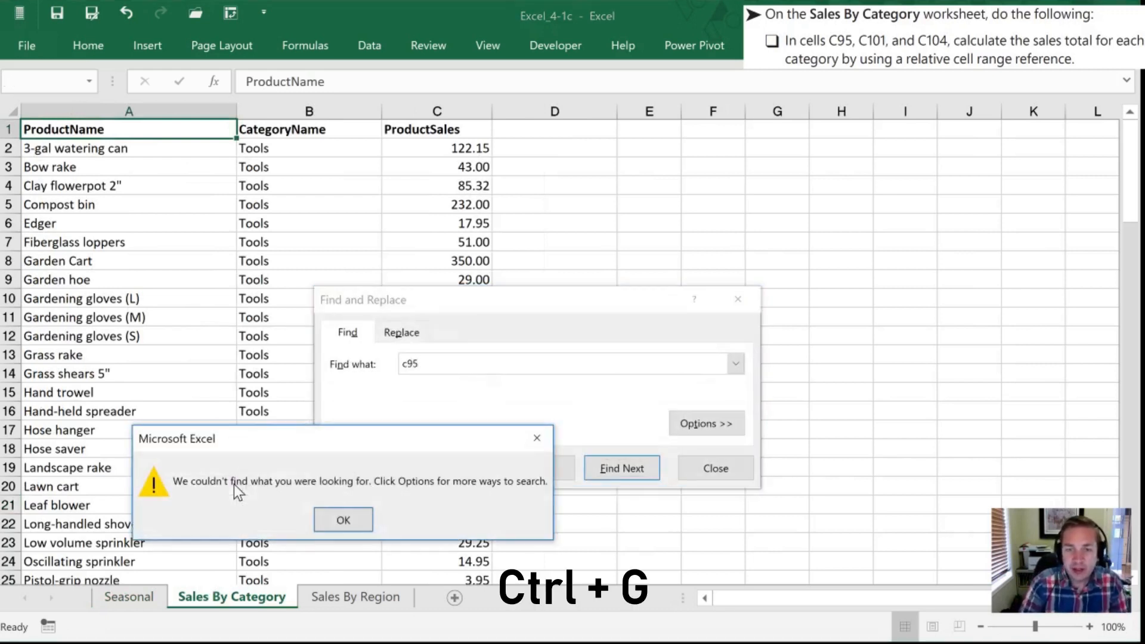
click(342, 519)
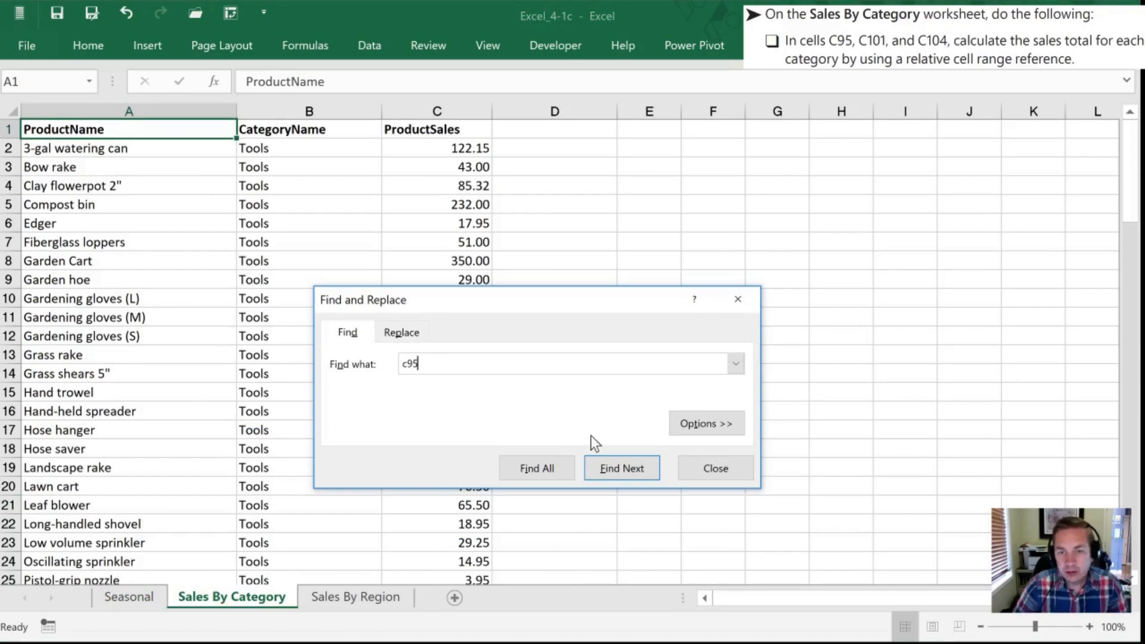
click(714, 468)
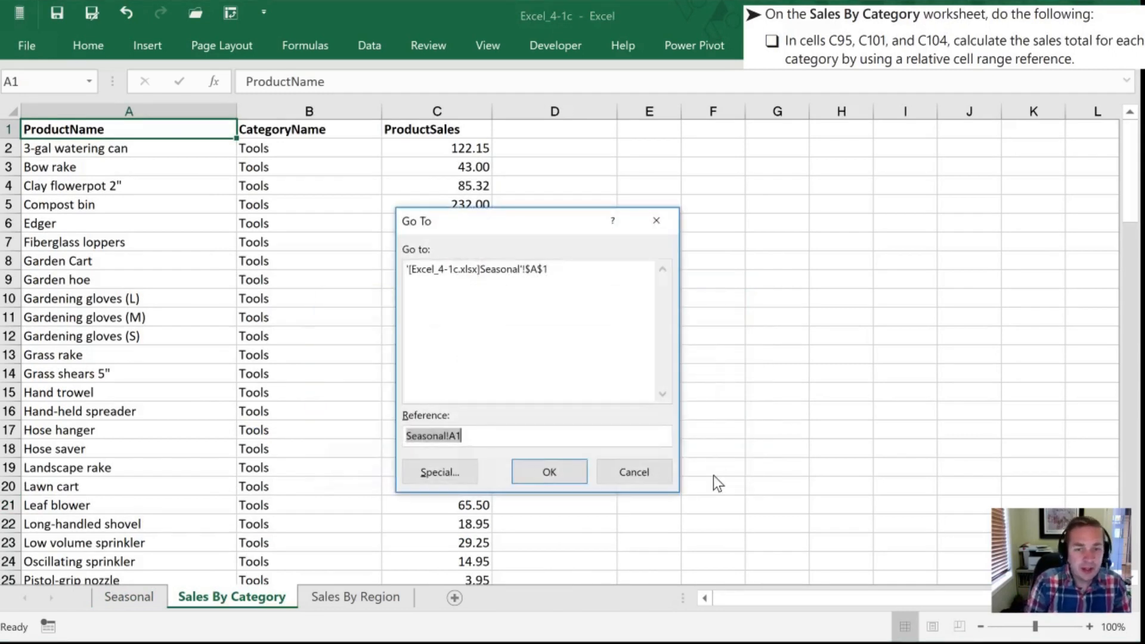
click(549, 471)
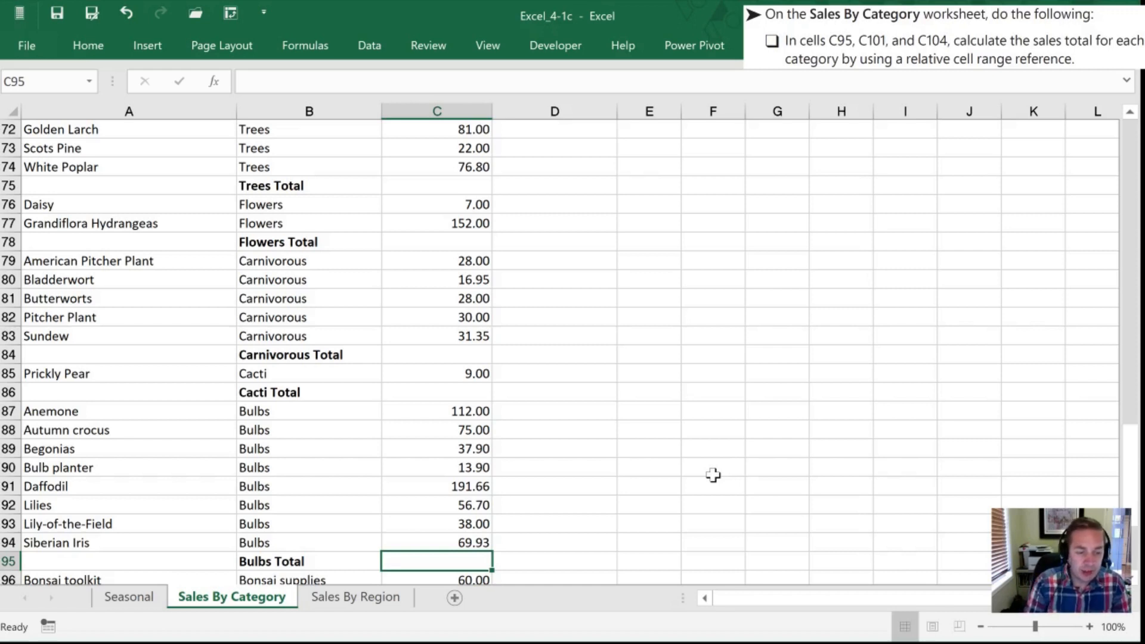
Enter =SUM(C87:C94) in C95 to total the Bulbs sales at 595.09.
text(=sum)
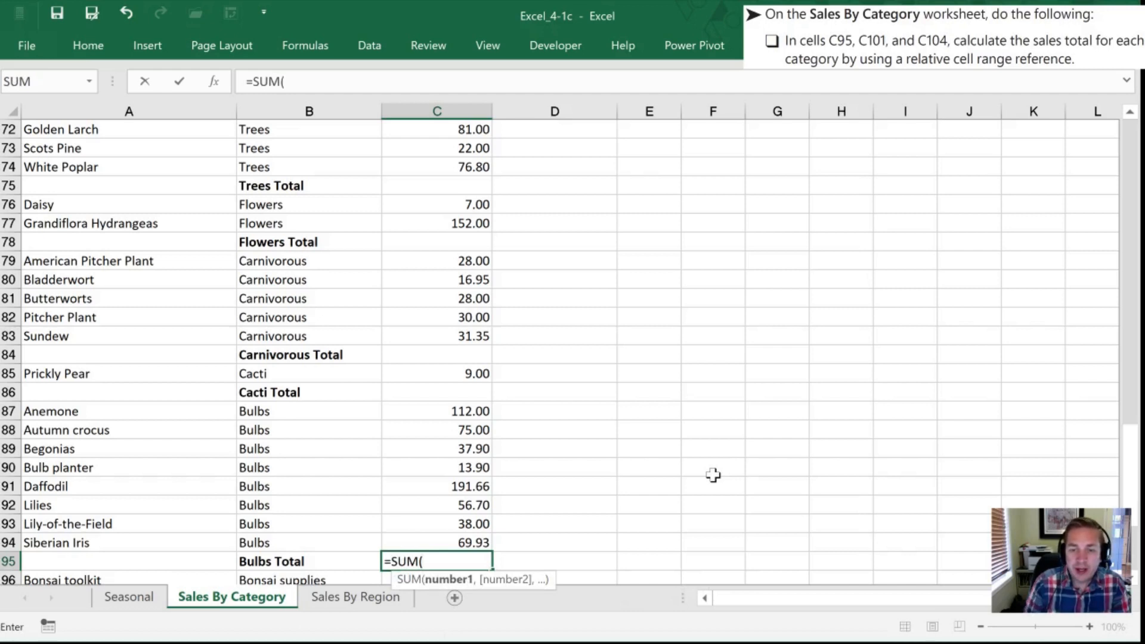
drag(436, 449, 436, 542)
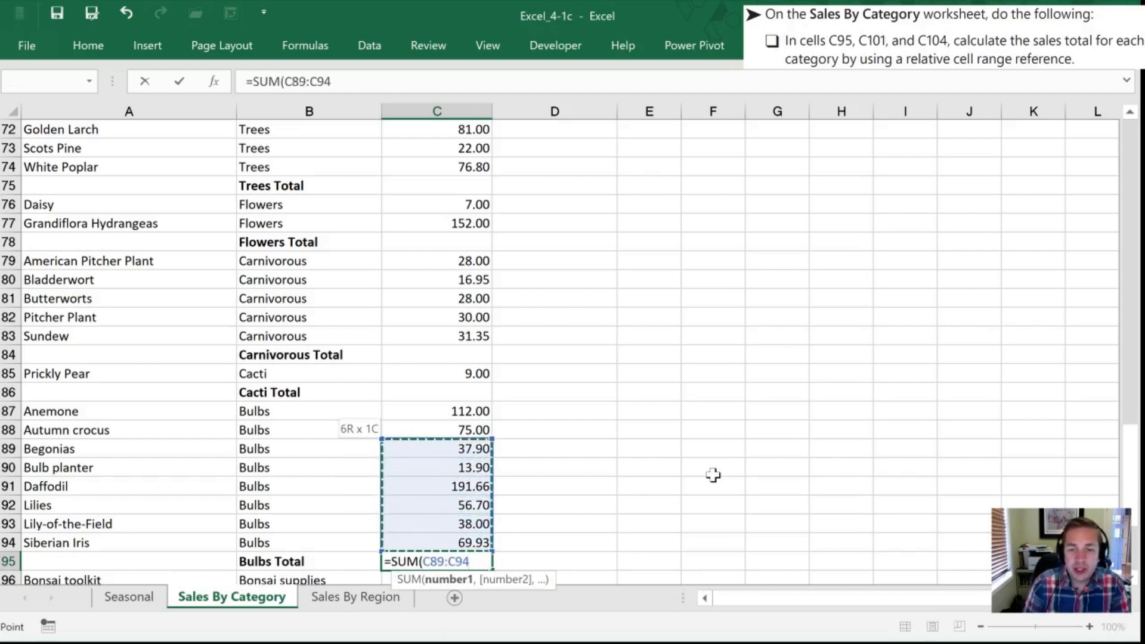
drag(437, 449, 437, 411)
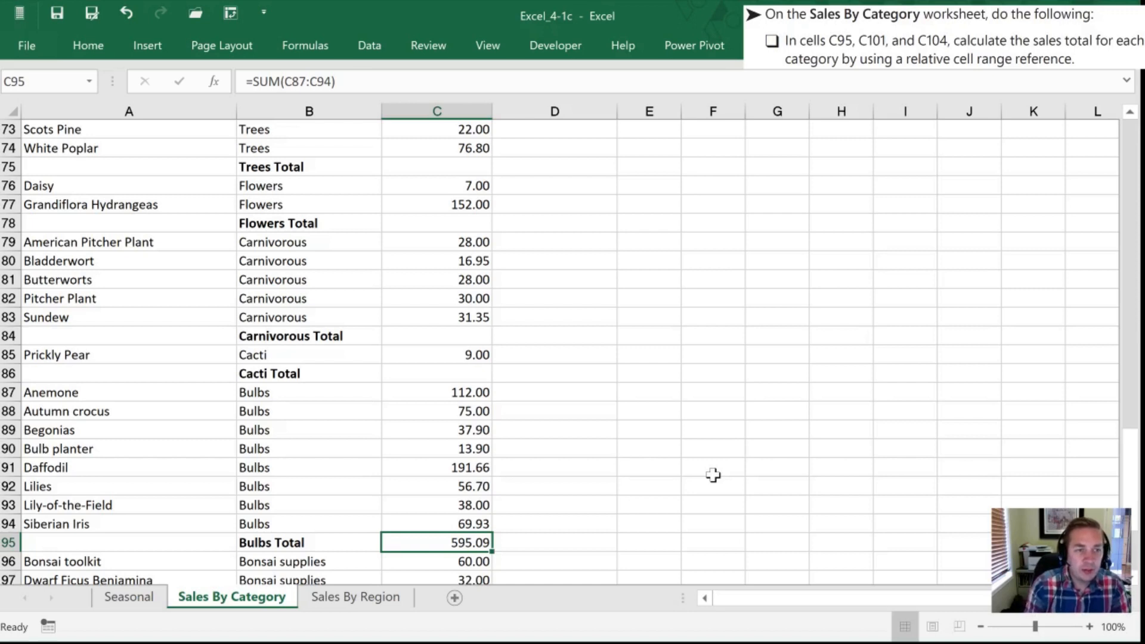
mouse_move(462, 180)
text(c101)
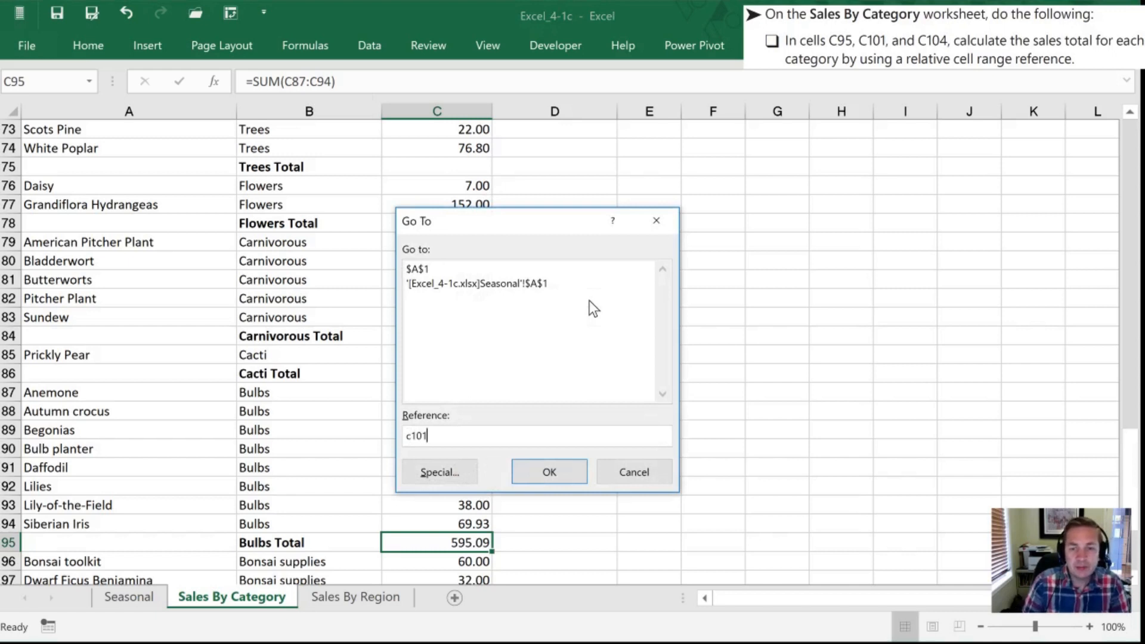
Sum Bonsai supplies sales into C101 (175.40) and Berry bushes sales into C104 (76.50).
click(548, 472)
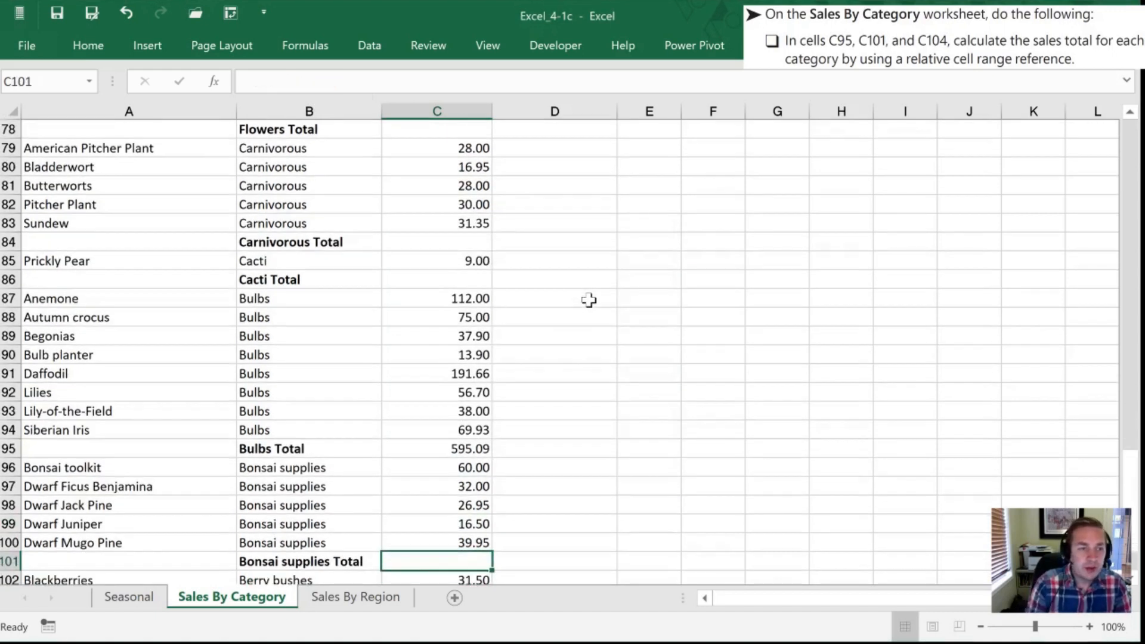
text(=SUBSTITUTE()
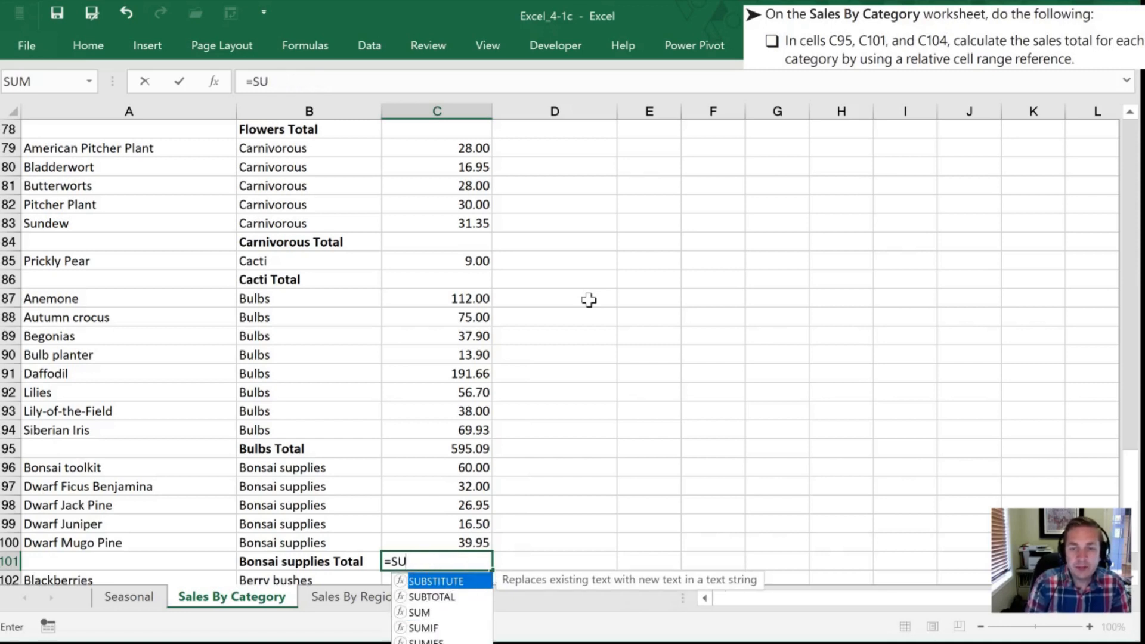
text(M()
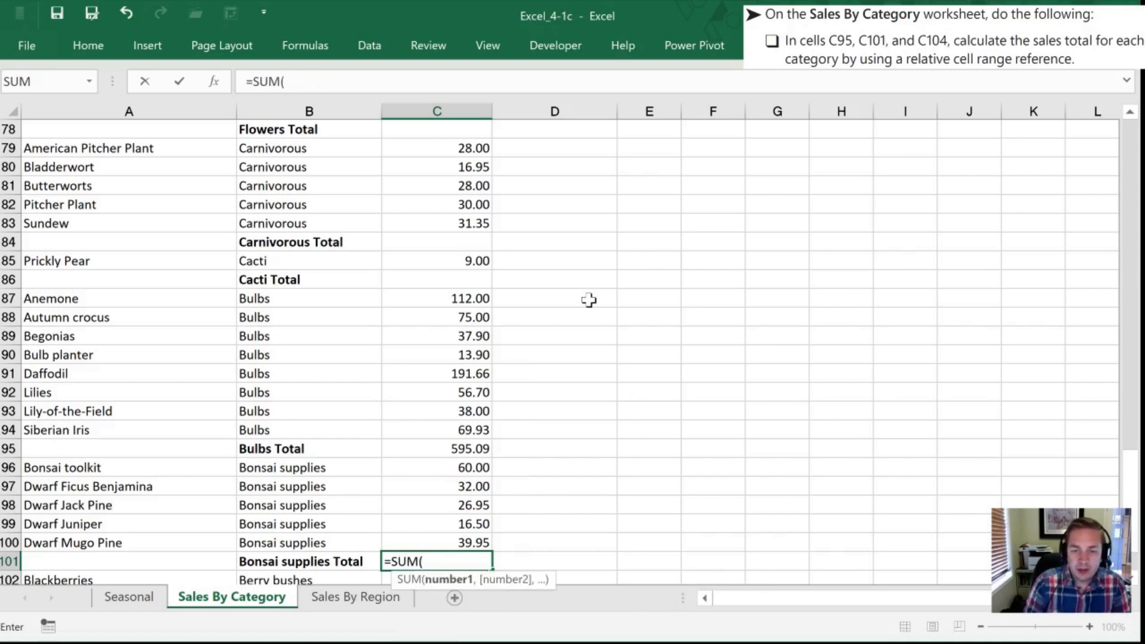
drag(436, 468, 437, 542)
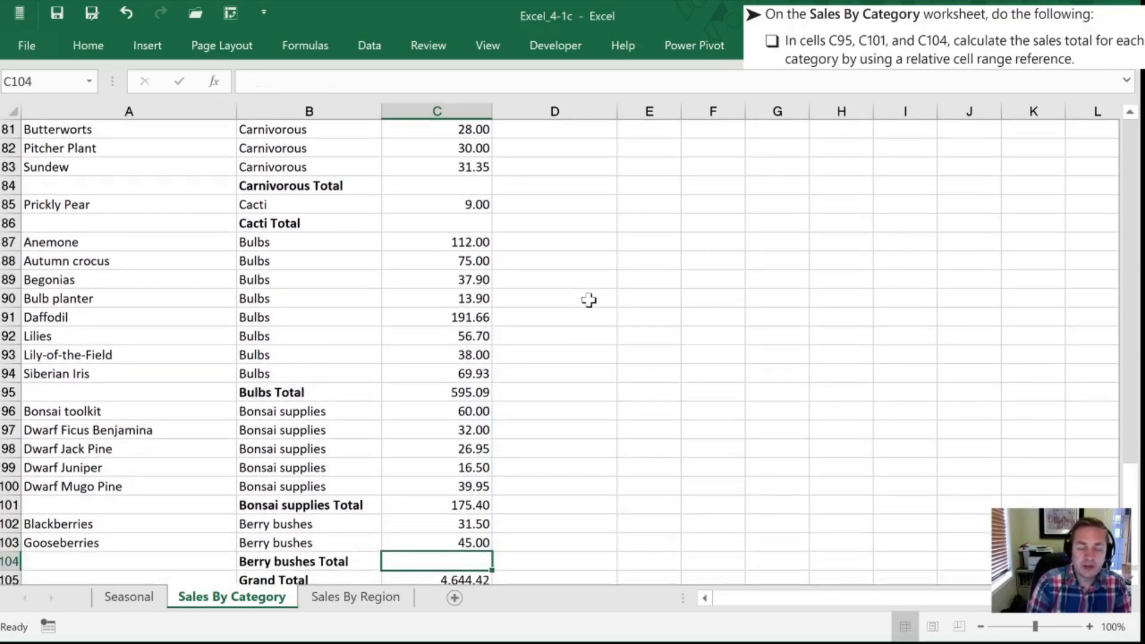
text(=sum)
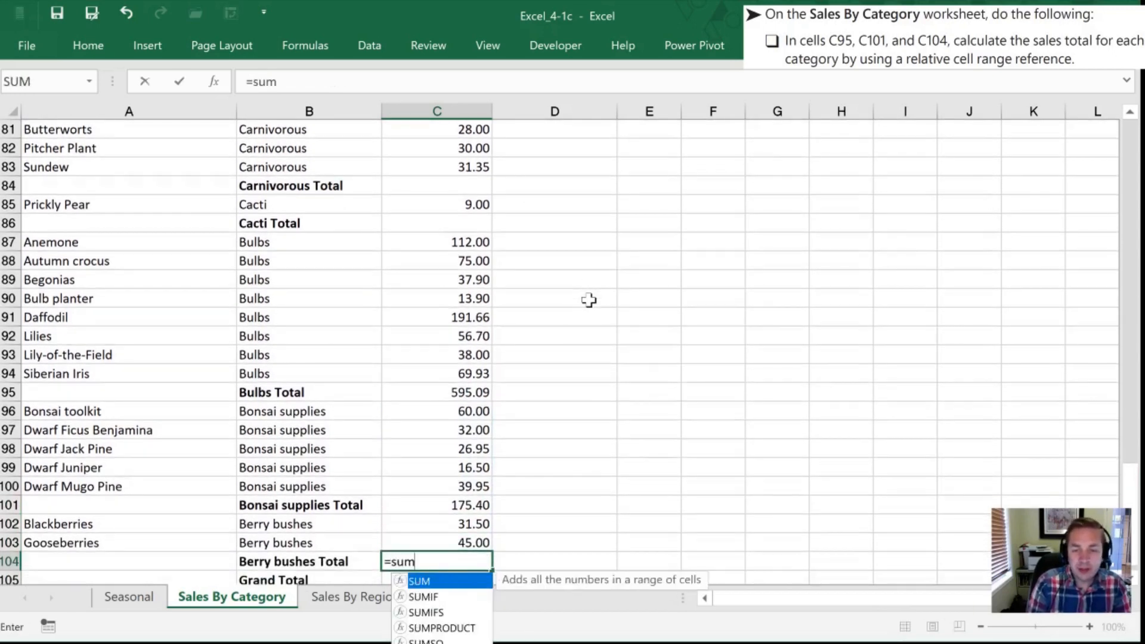
click(436, 542)
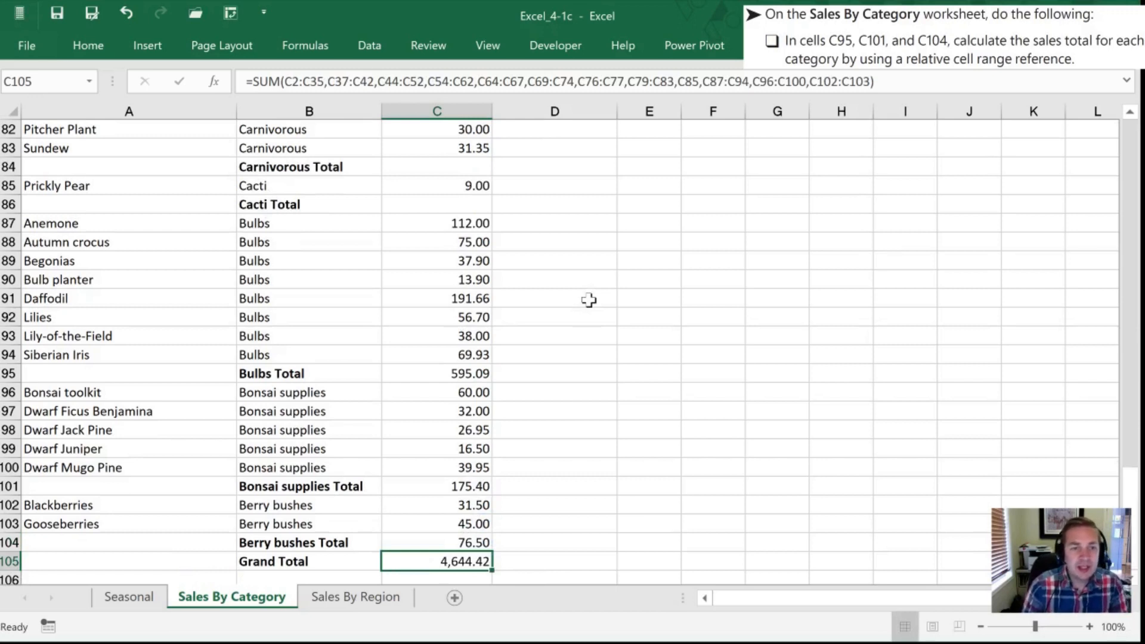
Start a SUM formula in C86 referencing C85, made absolute as $C$85.
text(sc)
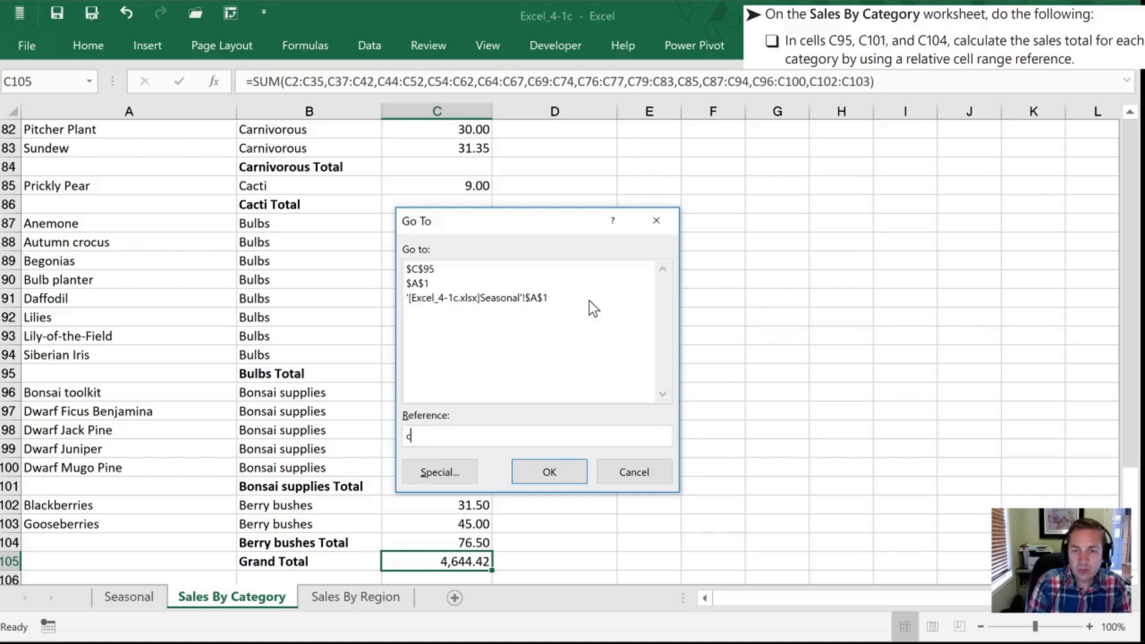
click(549, 471)
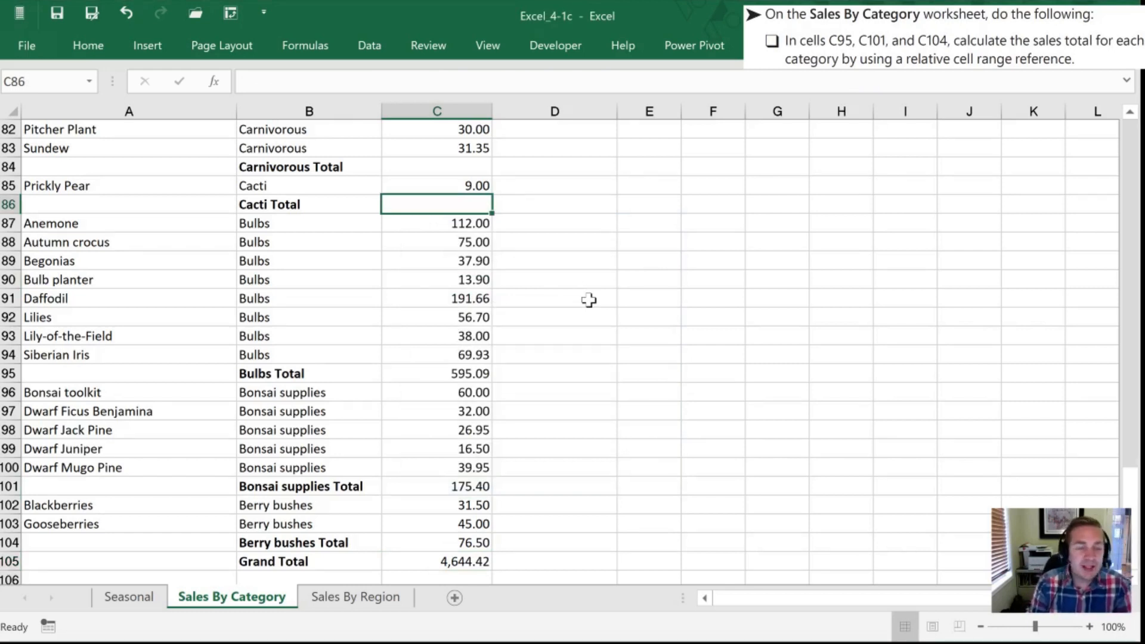
text(=sum)
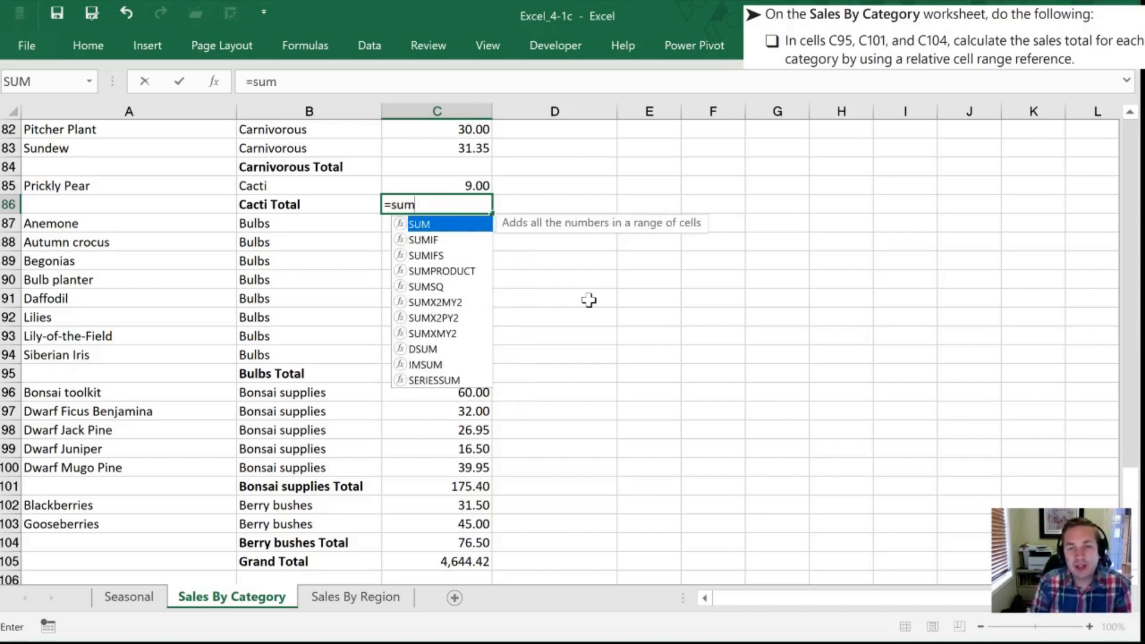
click(437, 186)
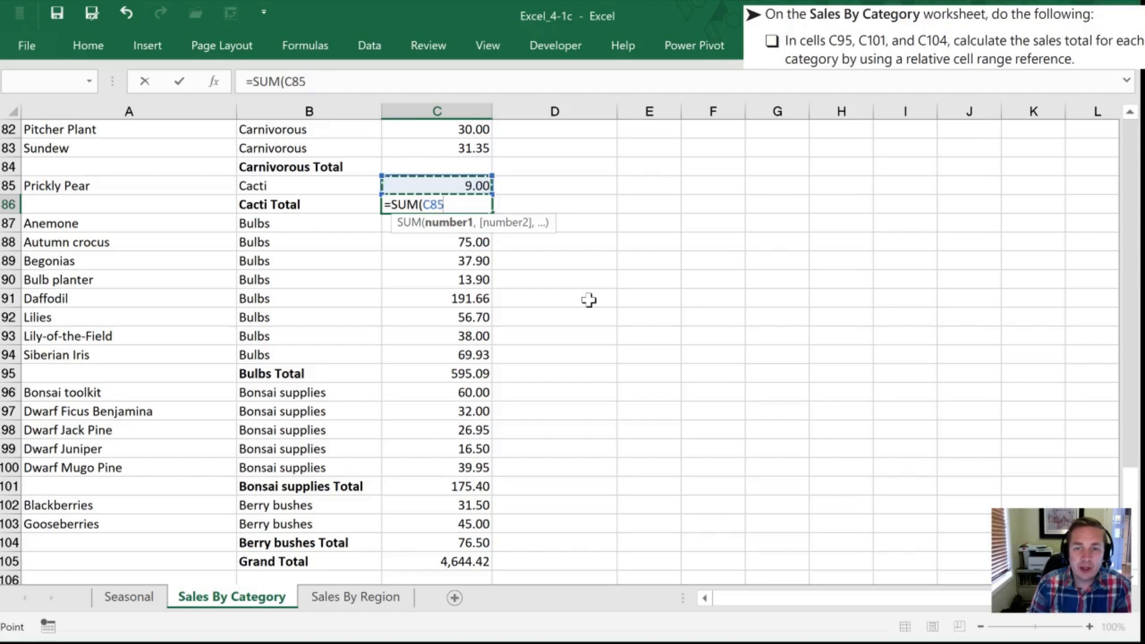
key(f4)
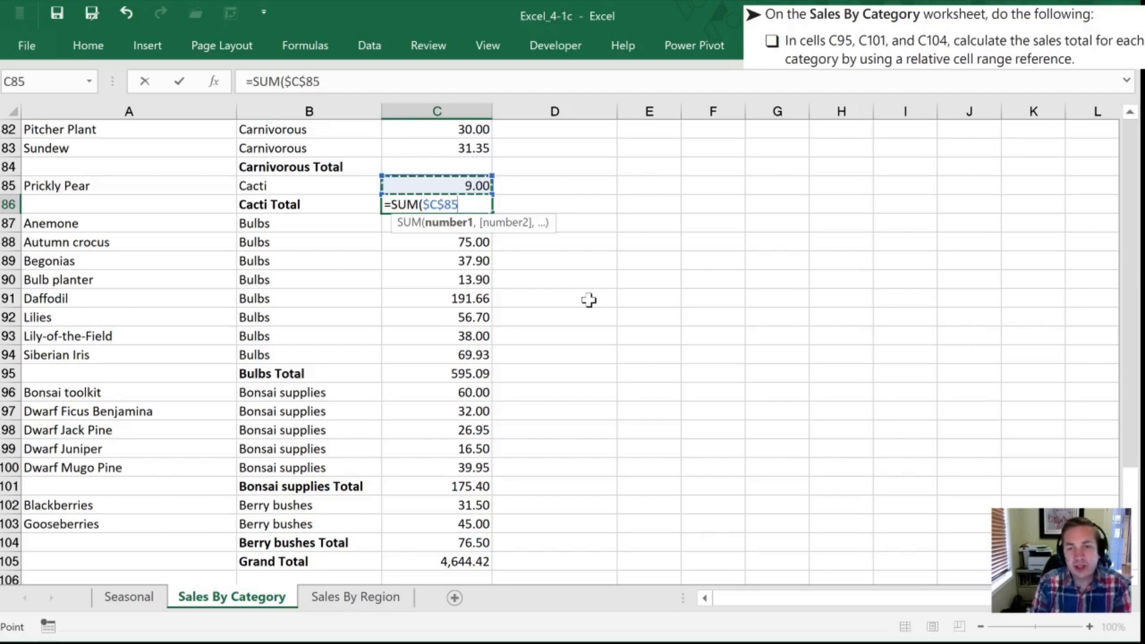